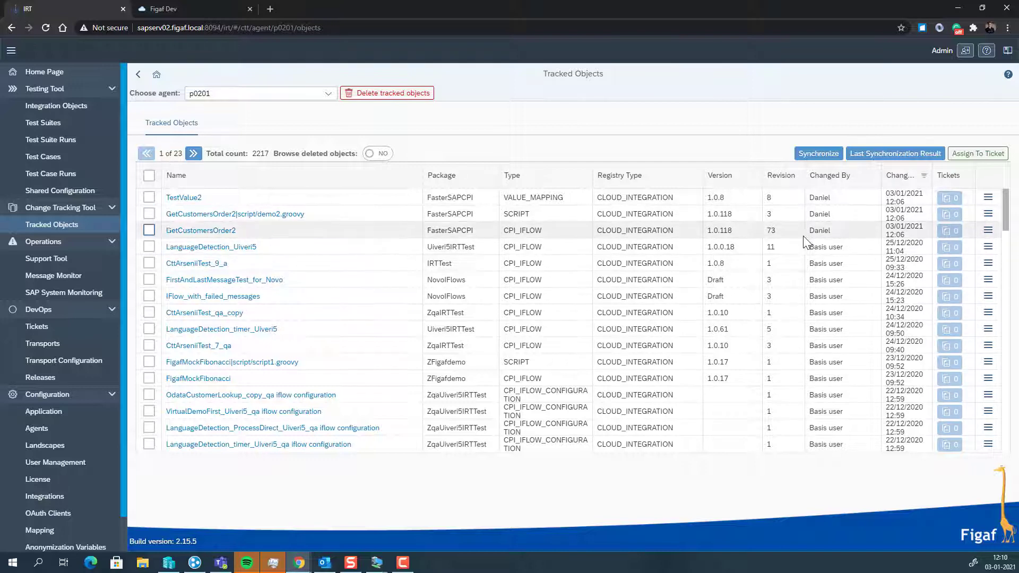
mouse_move(148, 247)
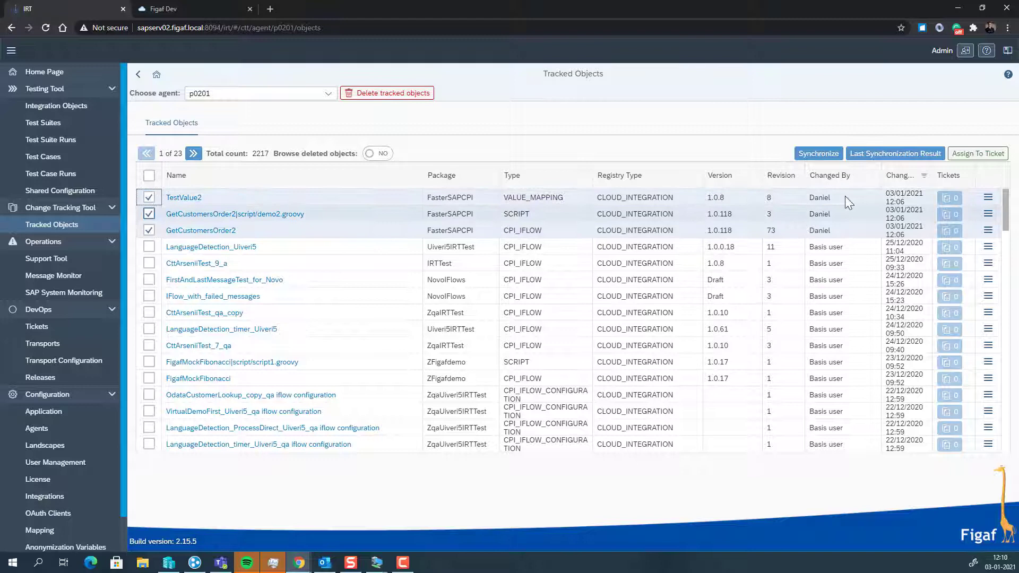
mouse_move(977, 153)
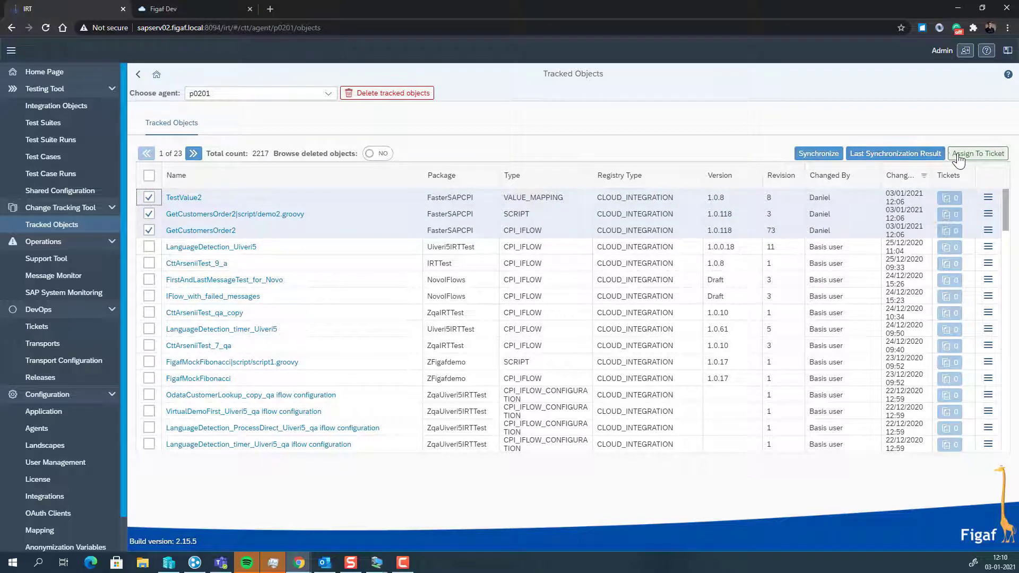
- Create ticket 'Demo ticket' on SAP CPI landscape with external id jira-155576 and description 'Demo ticket'
left_click(978, 153)
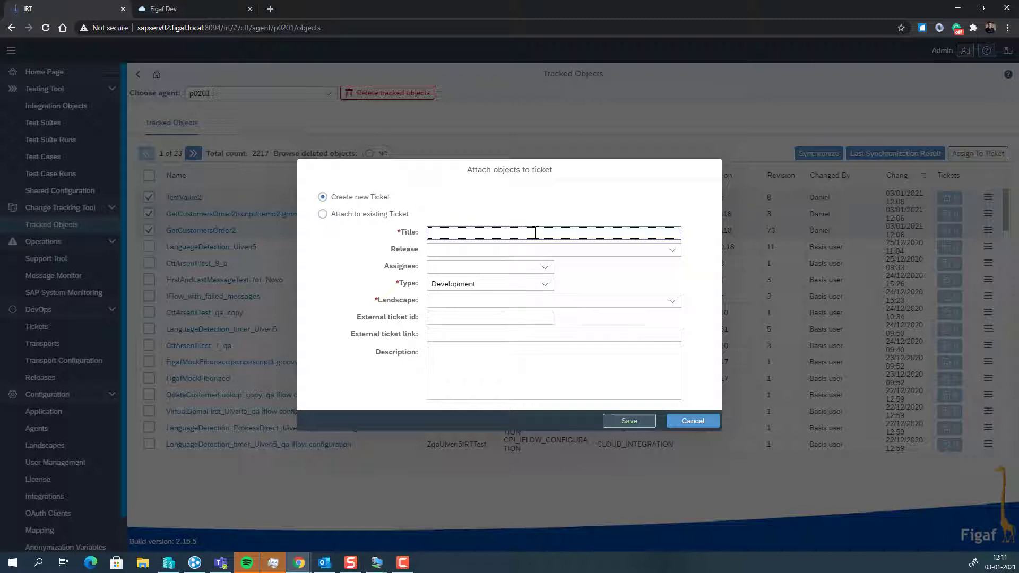
type("Demo ti")
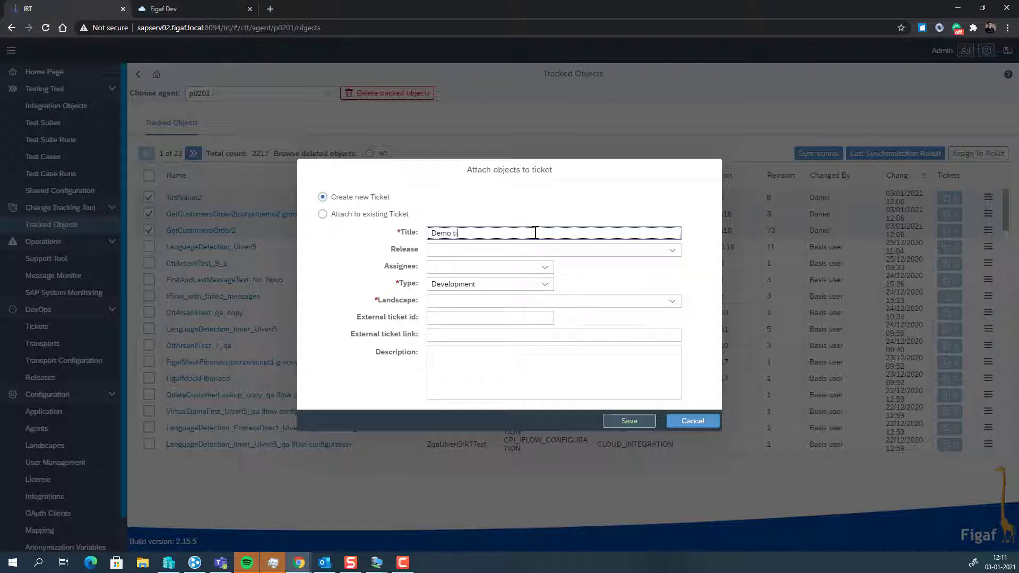
type("cket")
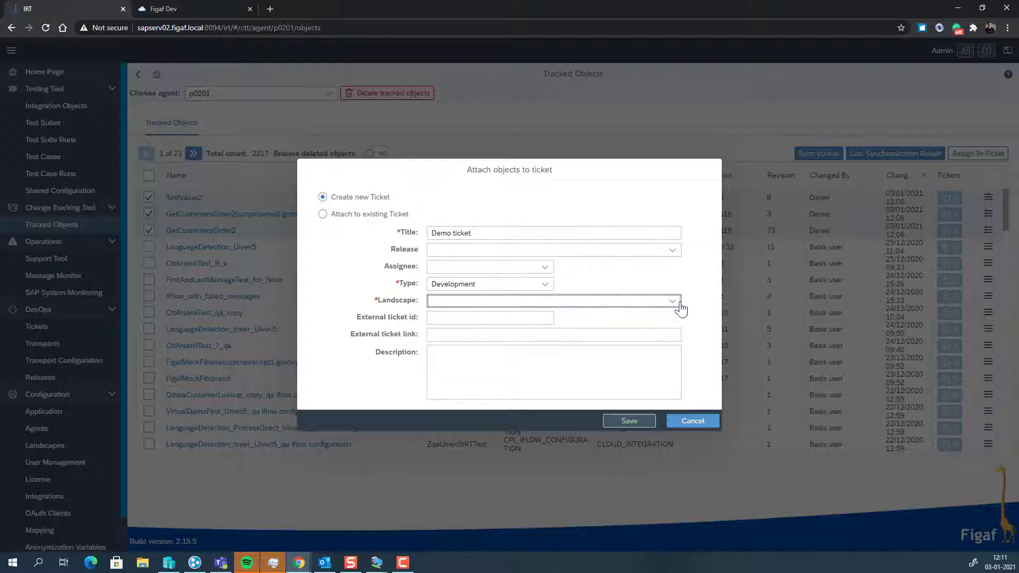
left_click(673, 301)
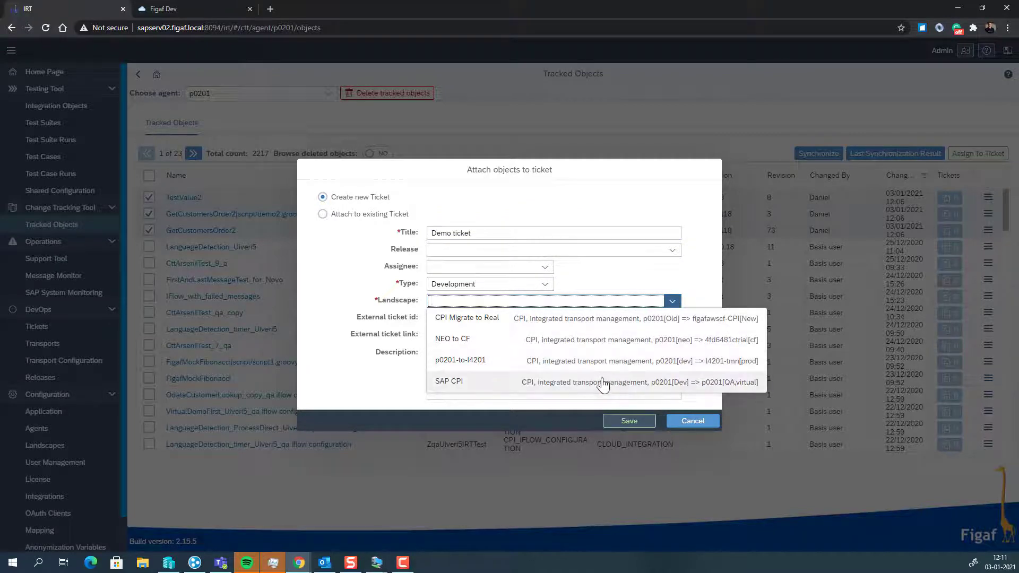
left_click(448, 382)
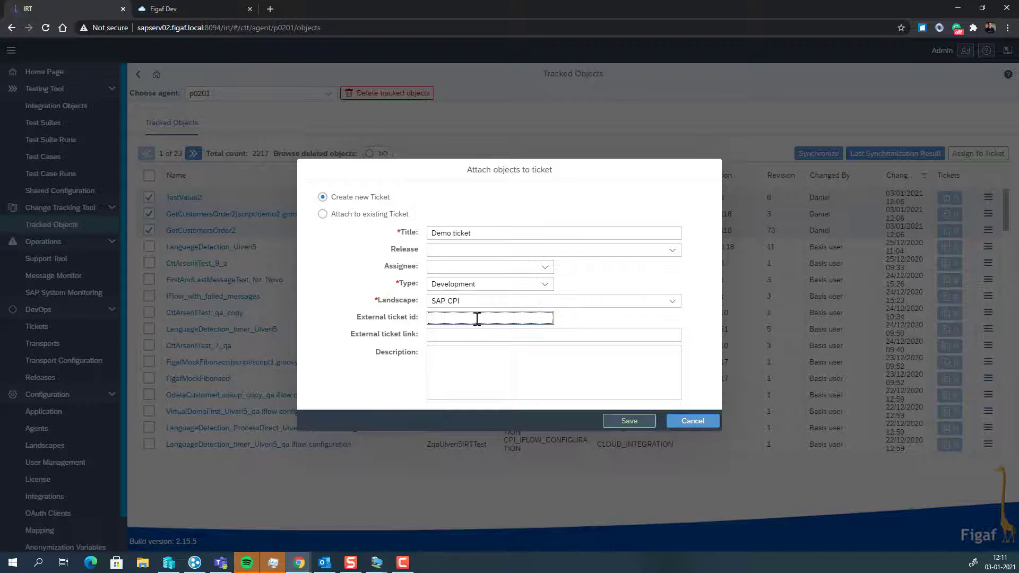
type("jira")
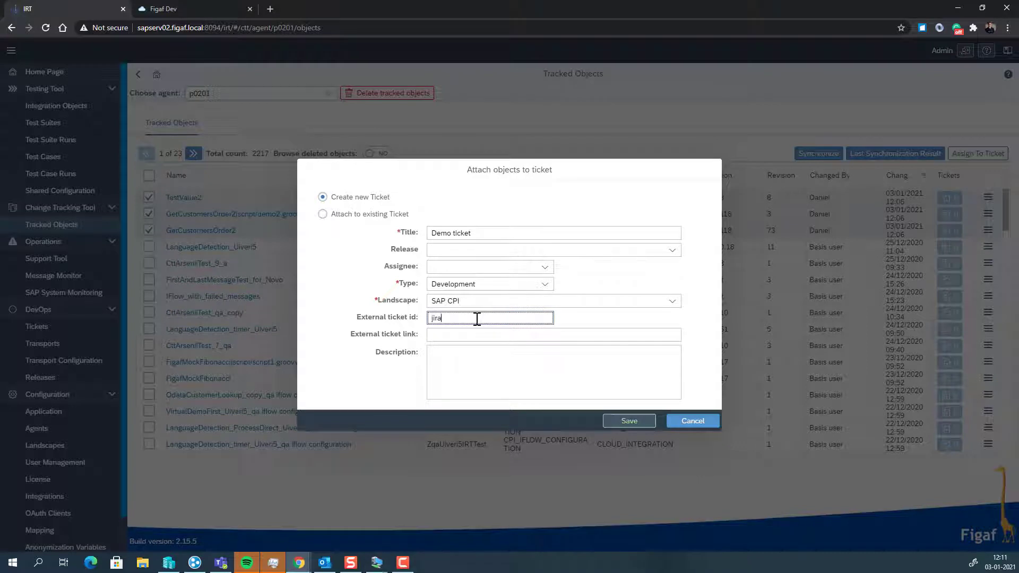
type("-155576")
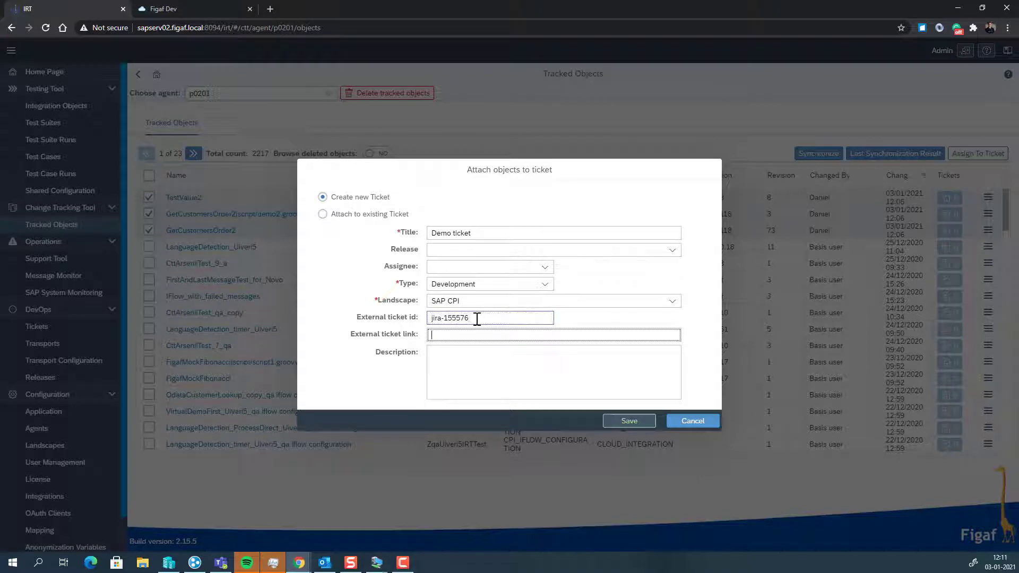
left_click(553, 372)
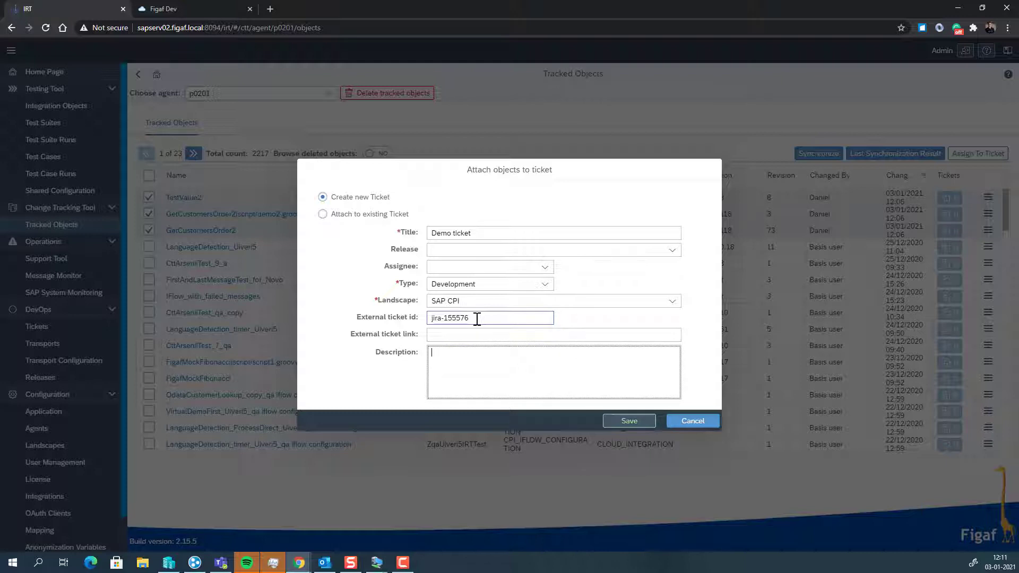
type("Demo ticket")
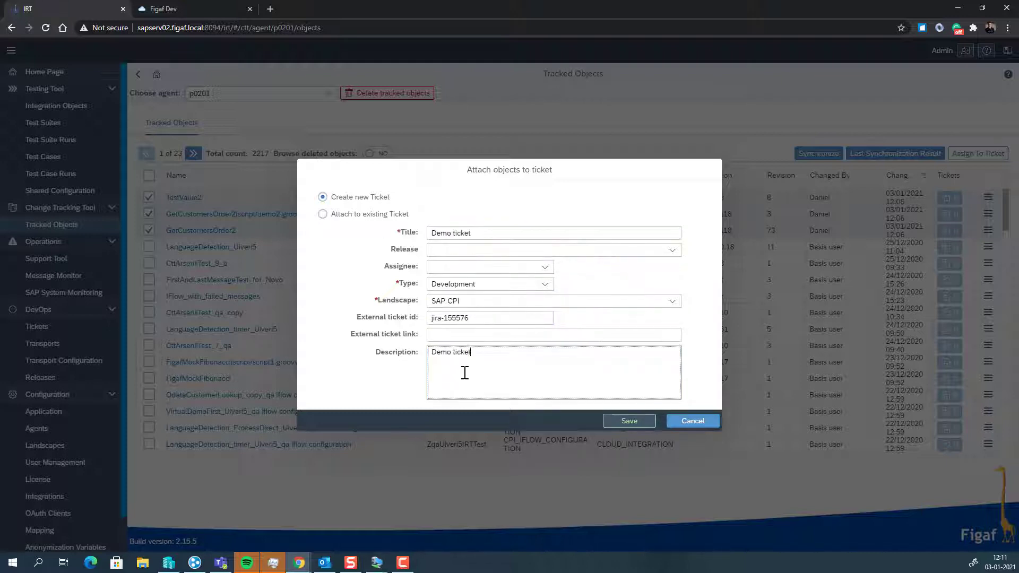
left_click(628, 420)
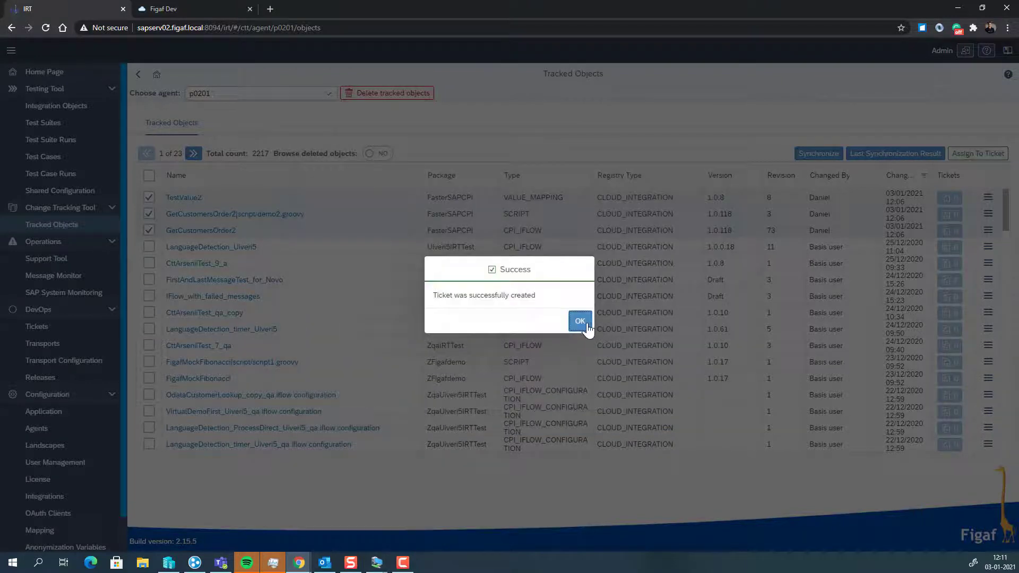
- Link the Demo2508 regression test case for GetCustomersOrder2 to ticket ISSUE-183
left_click(579, 321)
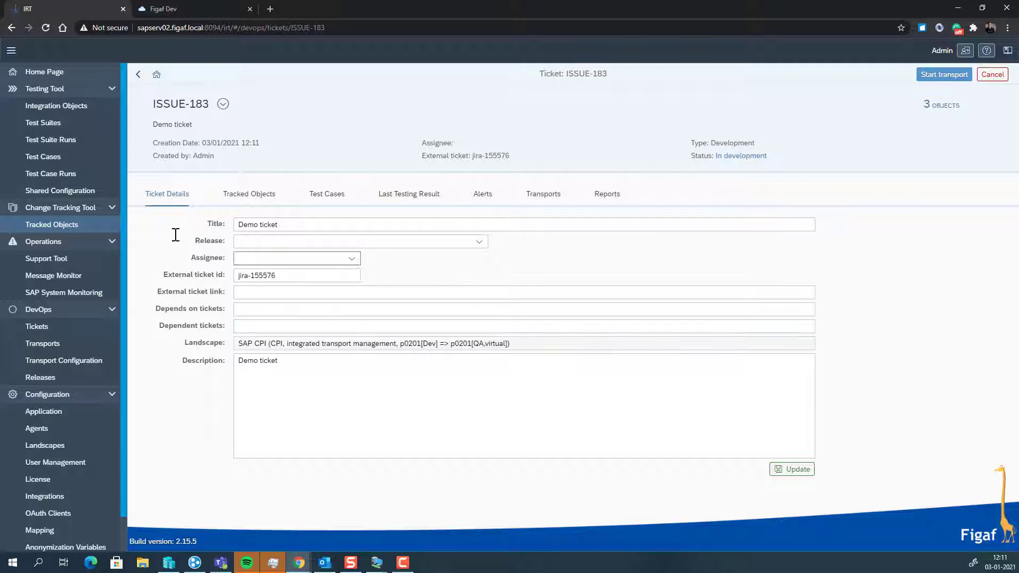
left_click(249, 193)
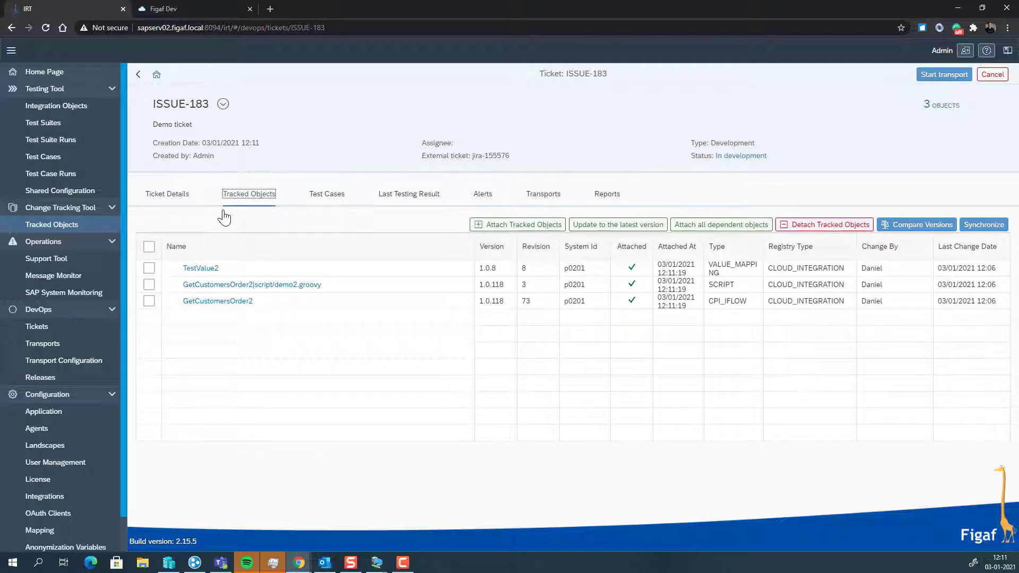
mouse_move(217, 267)
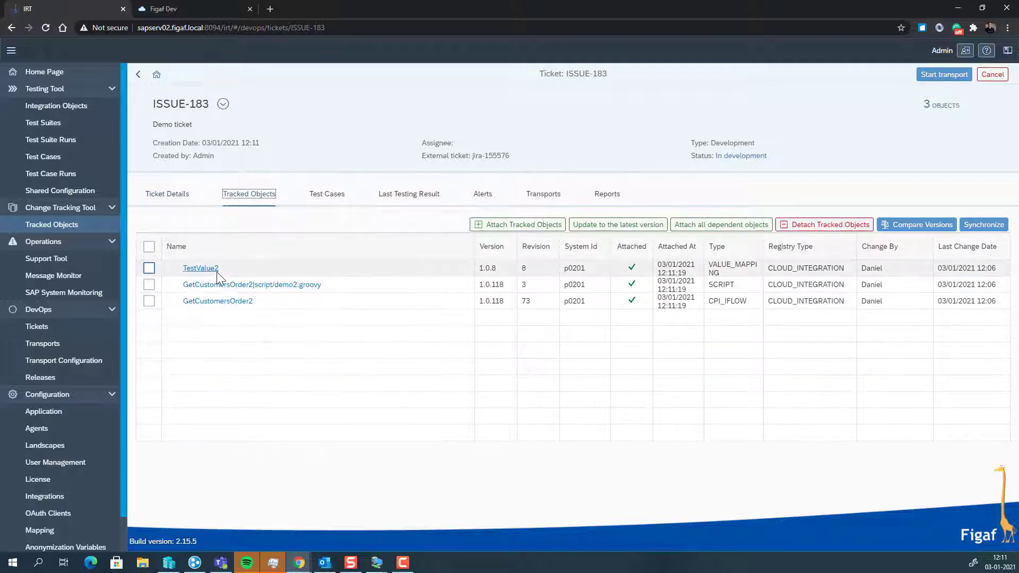
mouse_move(217, 301)
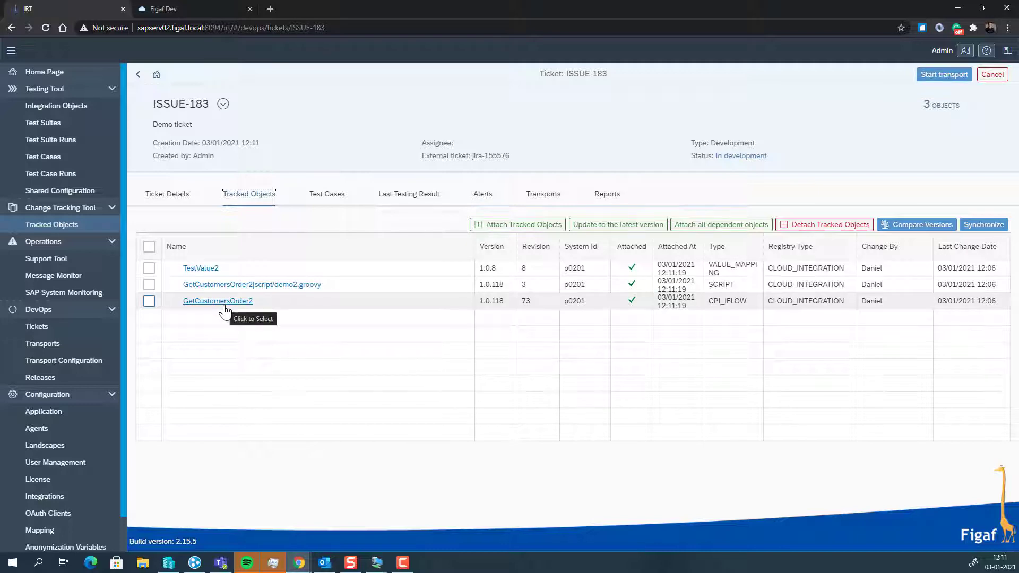
mouse_move(307, 215)
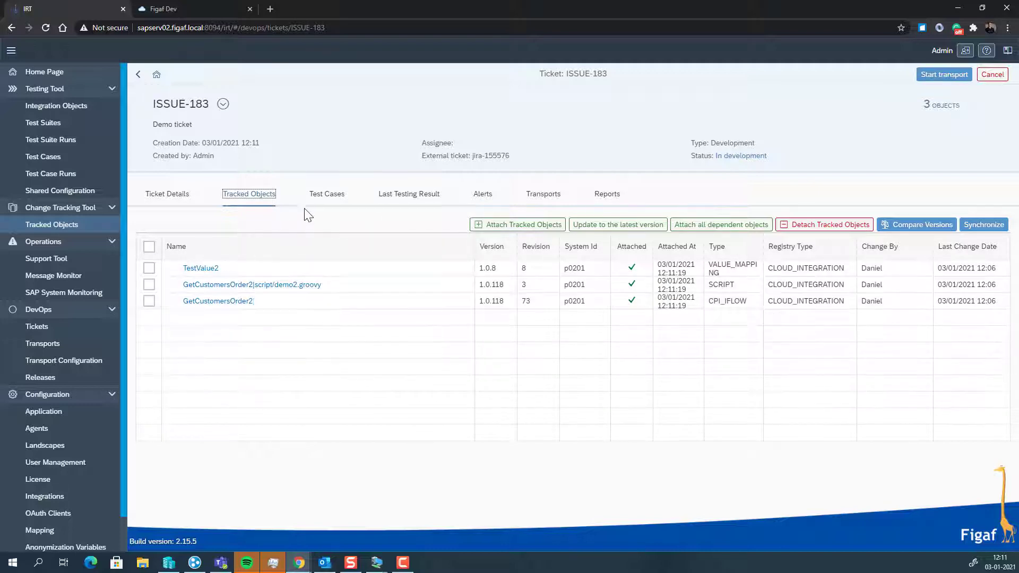
left_click(326, 193)
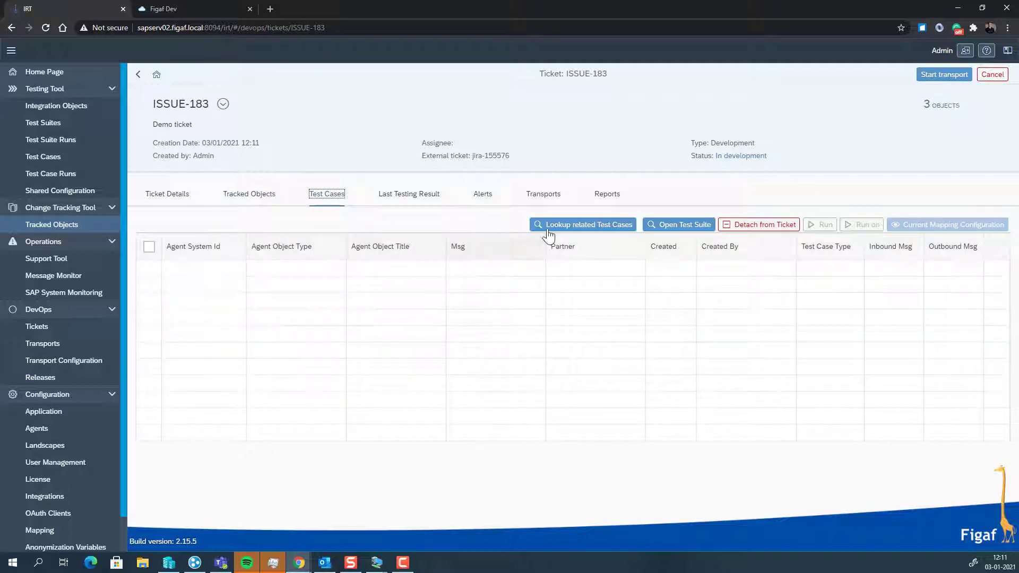
left_click(582, 224)
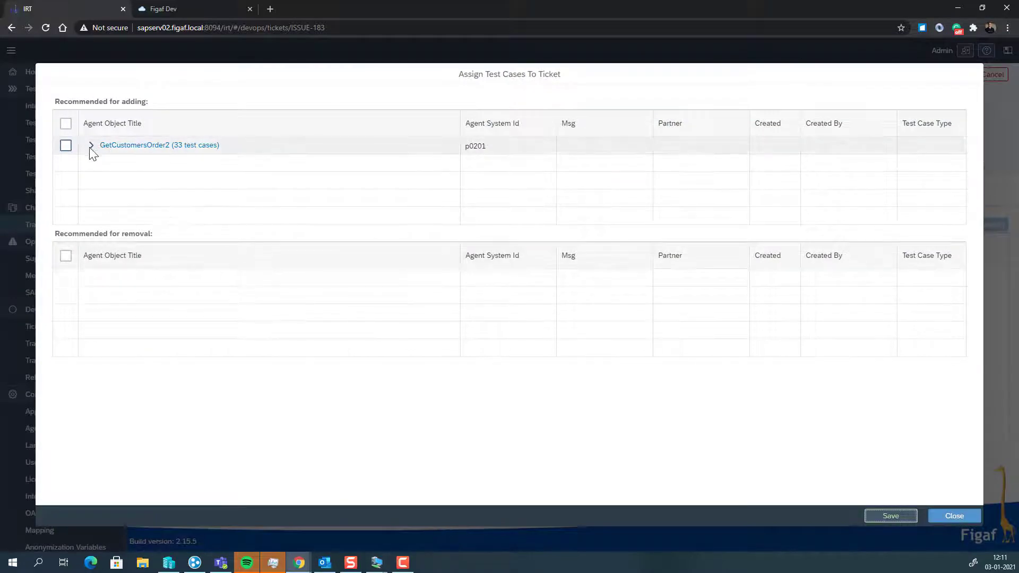
left_click(91, 145)
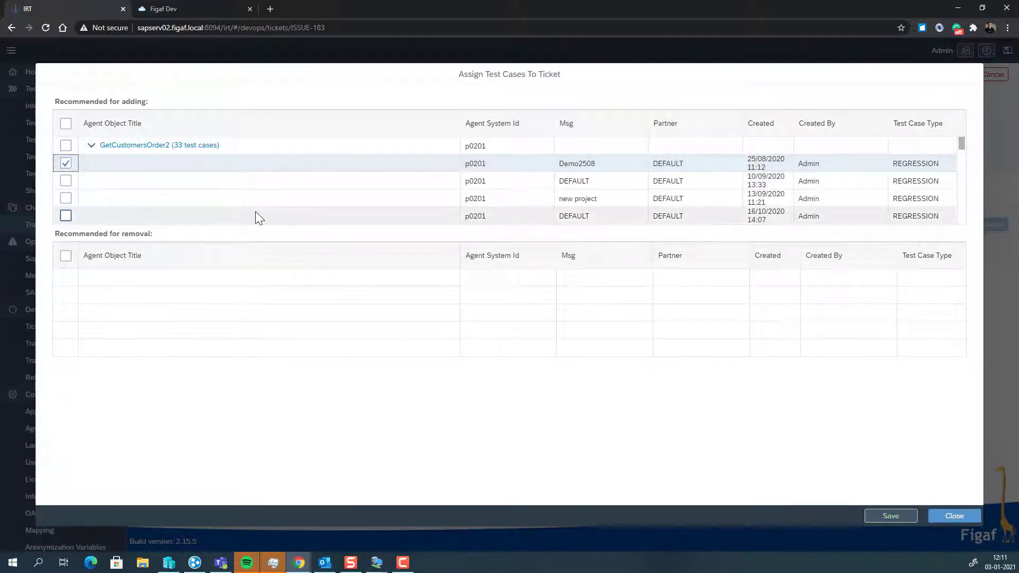
left_click(891, 516)
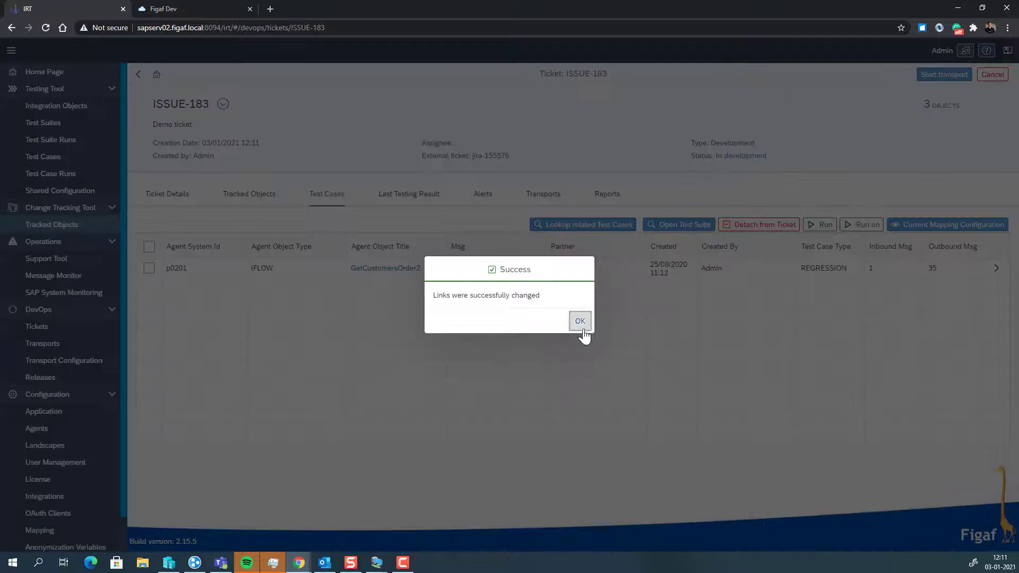
left_click(579, 320)
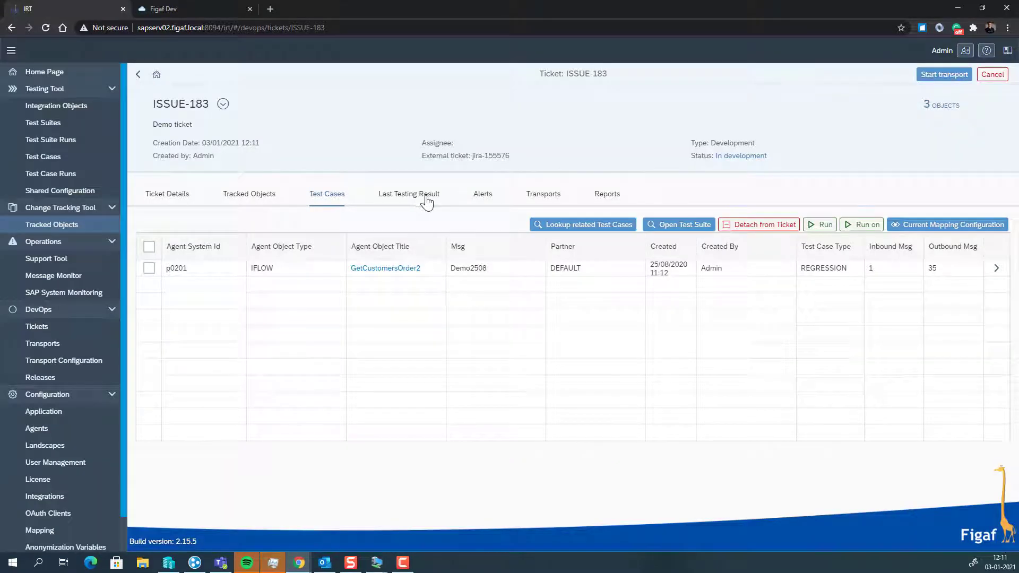
- Run the ticket's test cases on system p0201
left_click(865, 224)
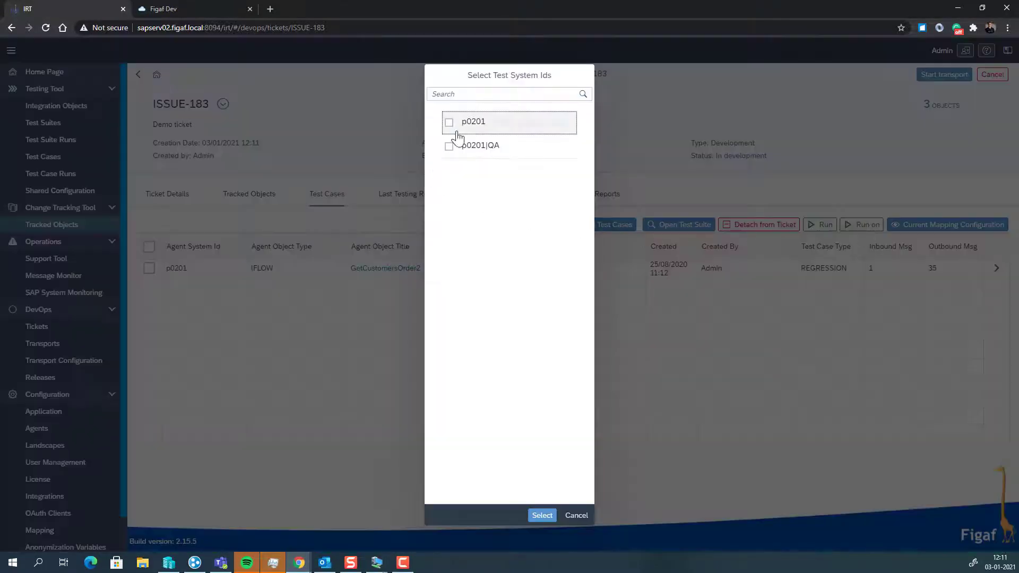
left_click(448, 121)
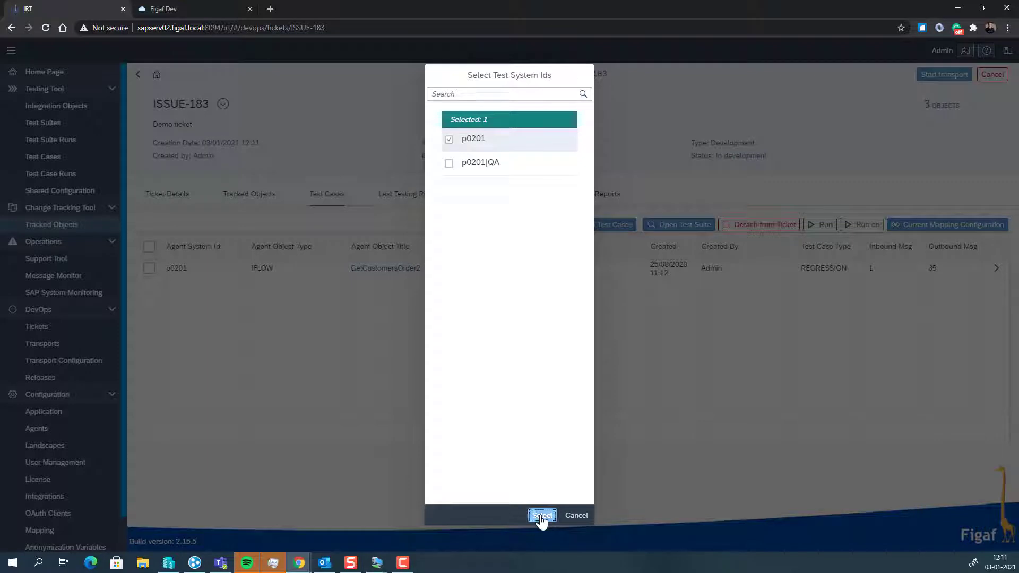
left_click(542, 515)
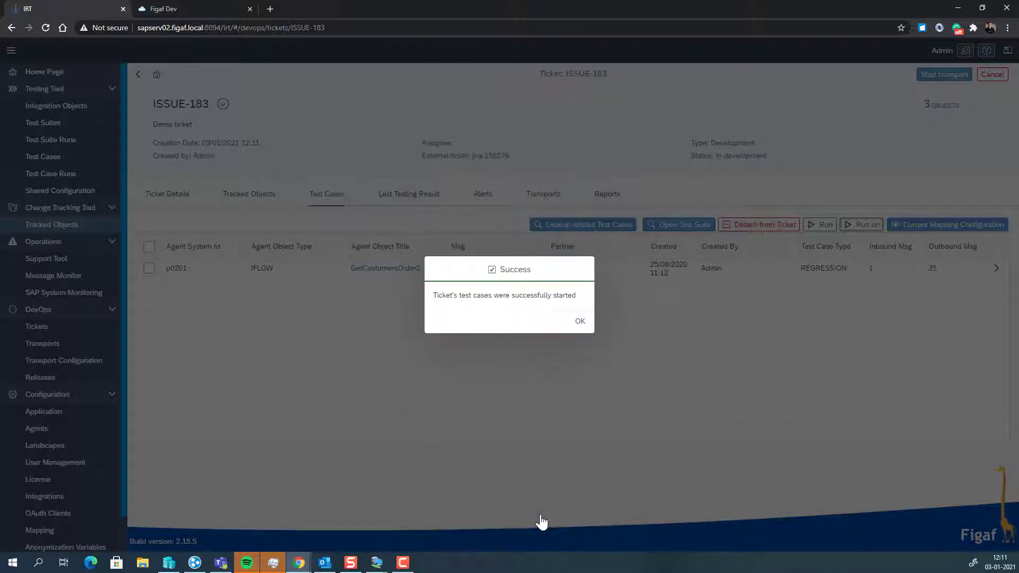
left_click(580, 321)
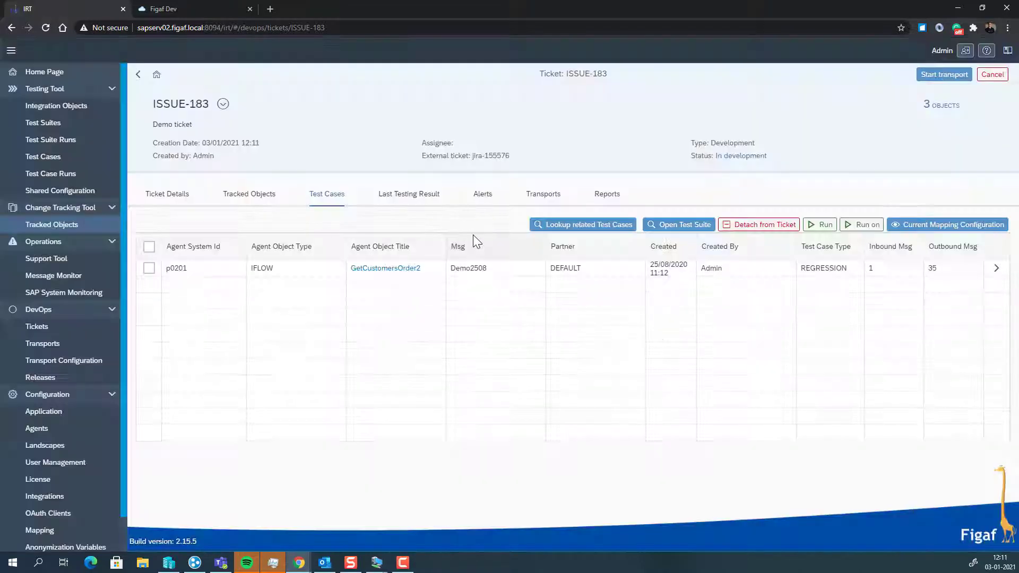
mouse_move(423, 203)
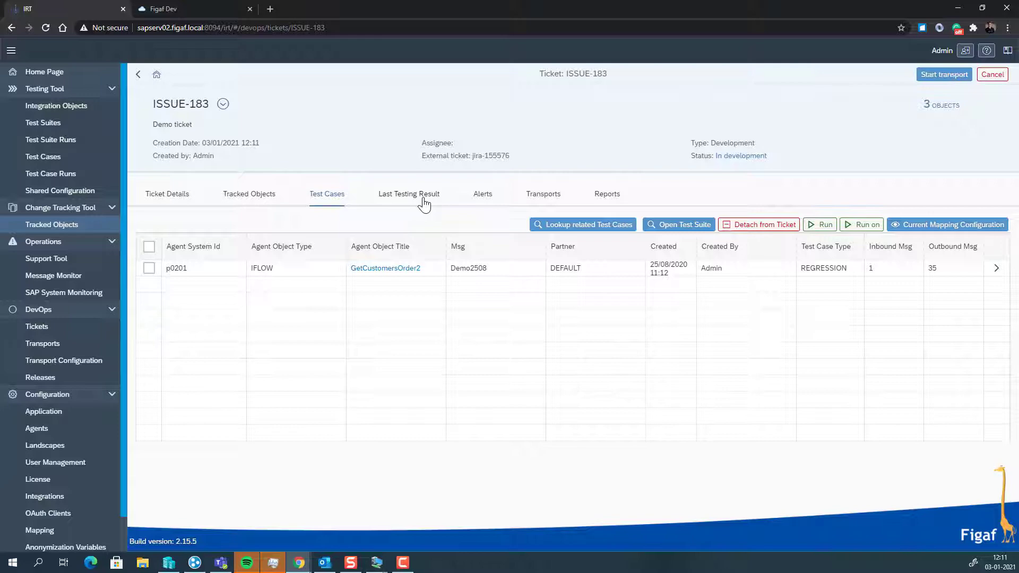
- Inspect the failed step's expected-versus-actual differences in the latest results, then return to ISSUE-183
left_click(409, 194)
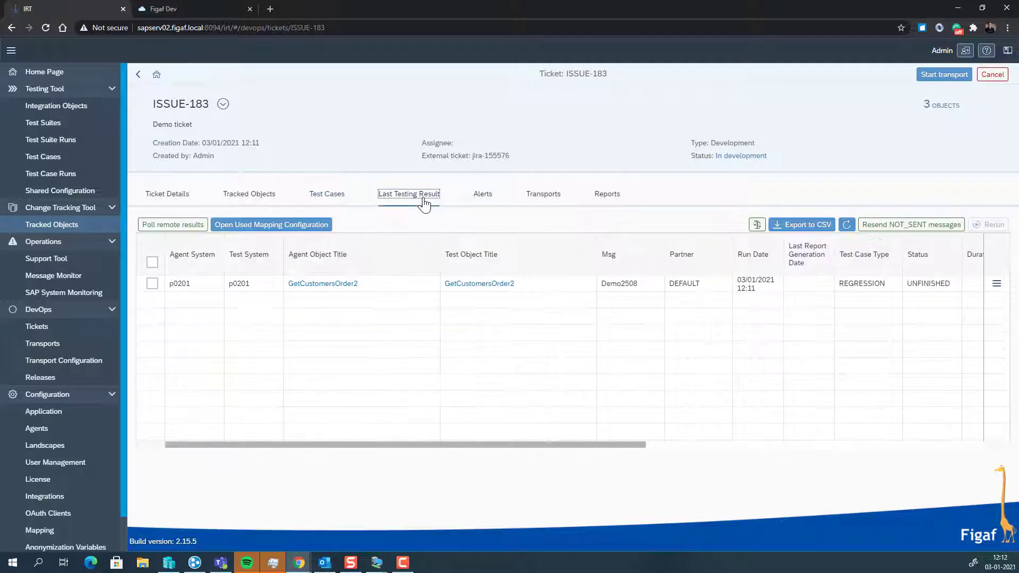
mouse_move(647, 250)
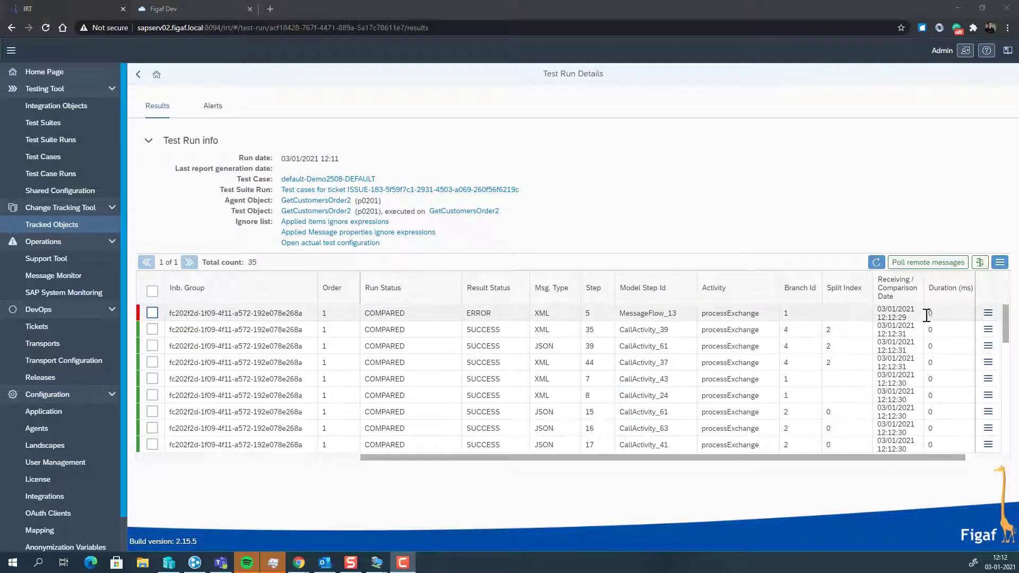
left_click(988, 312)
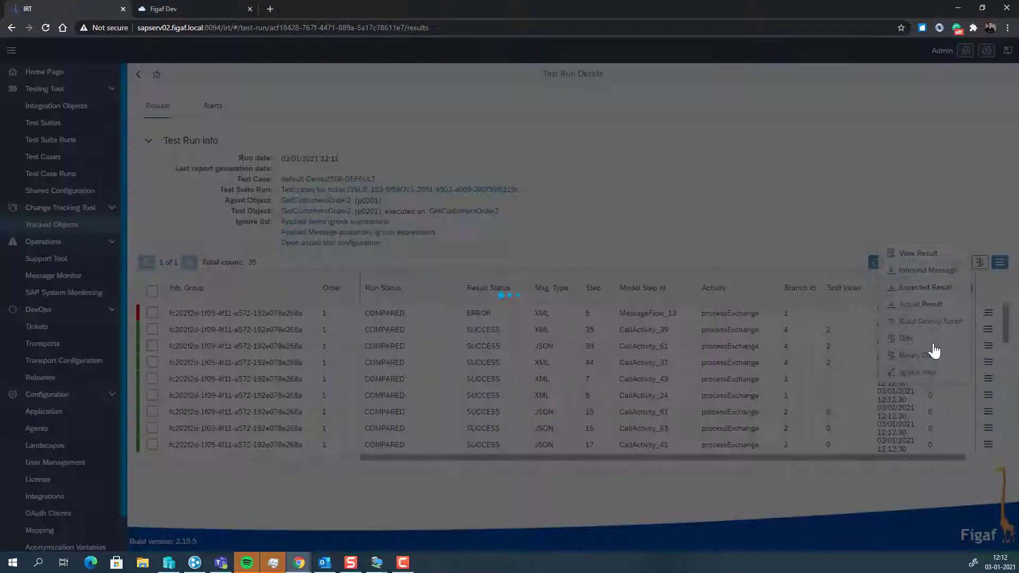
left_click(904, 338)
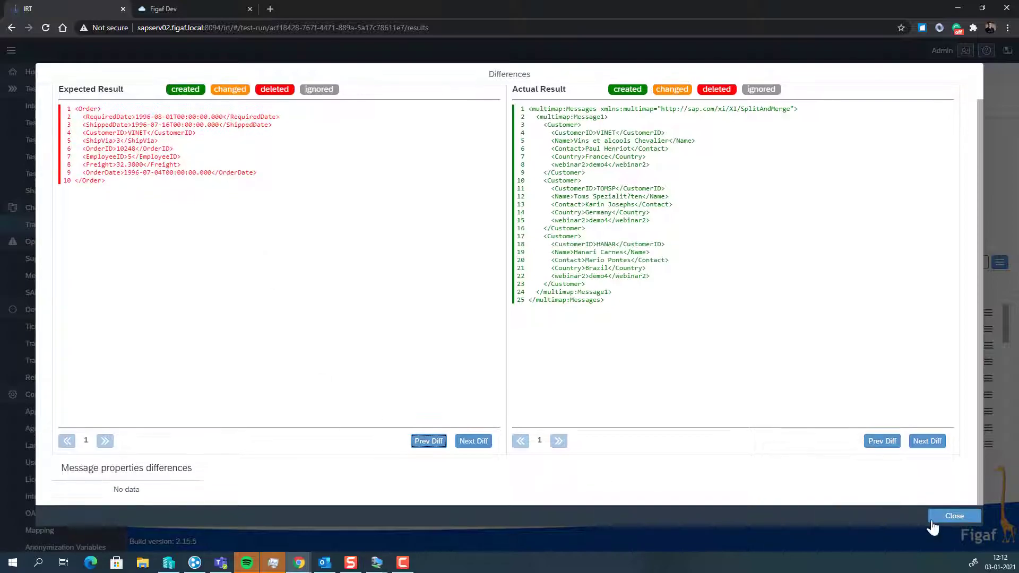
left_click(953, 516)
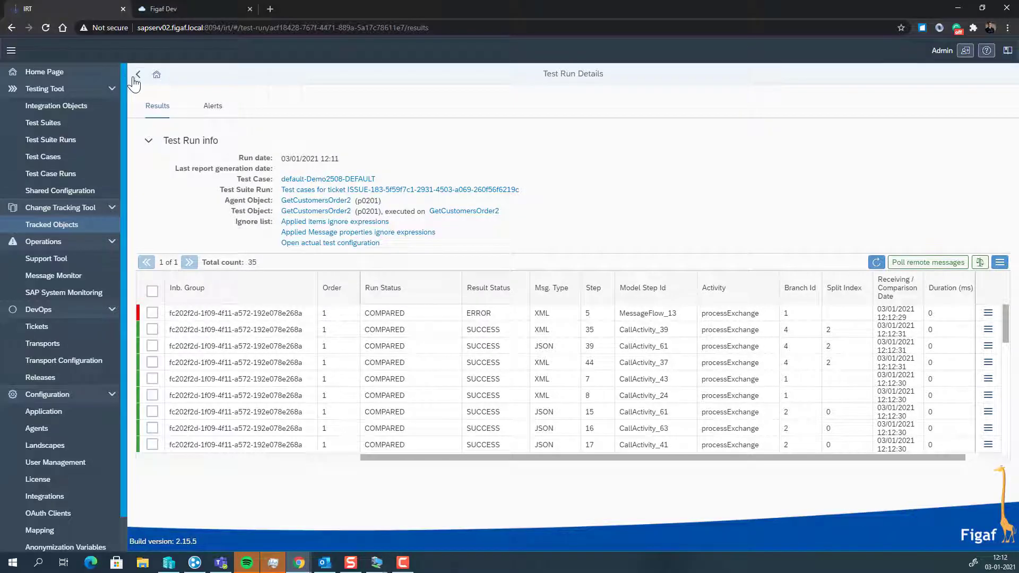
left_click(137, 74)
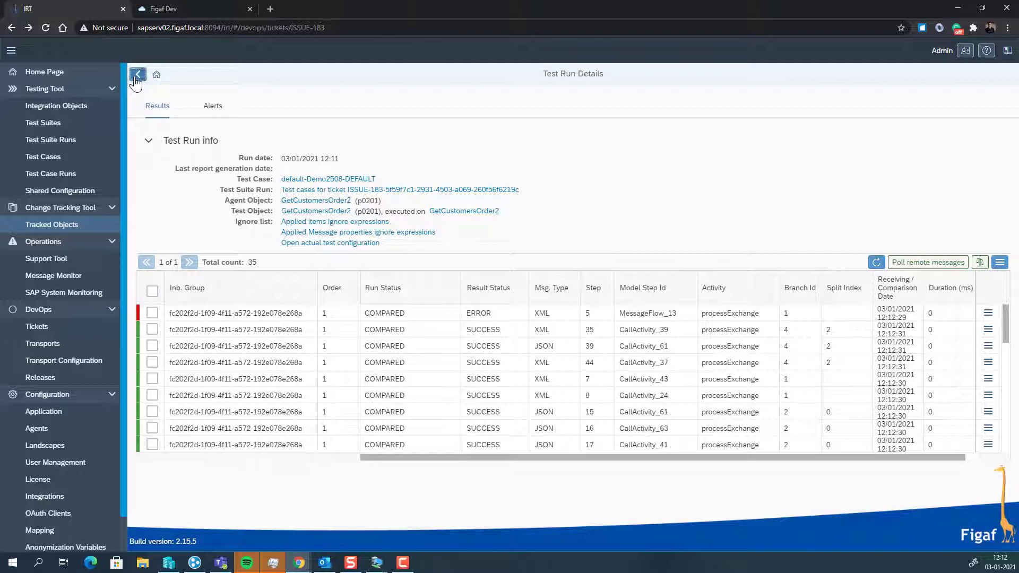
- Start a transport for ISSUE-183, creating TRANSPORT-270
left_click(138, 74)
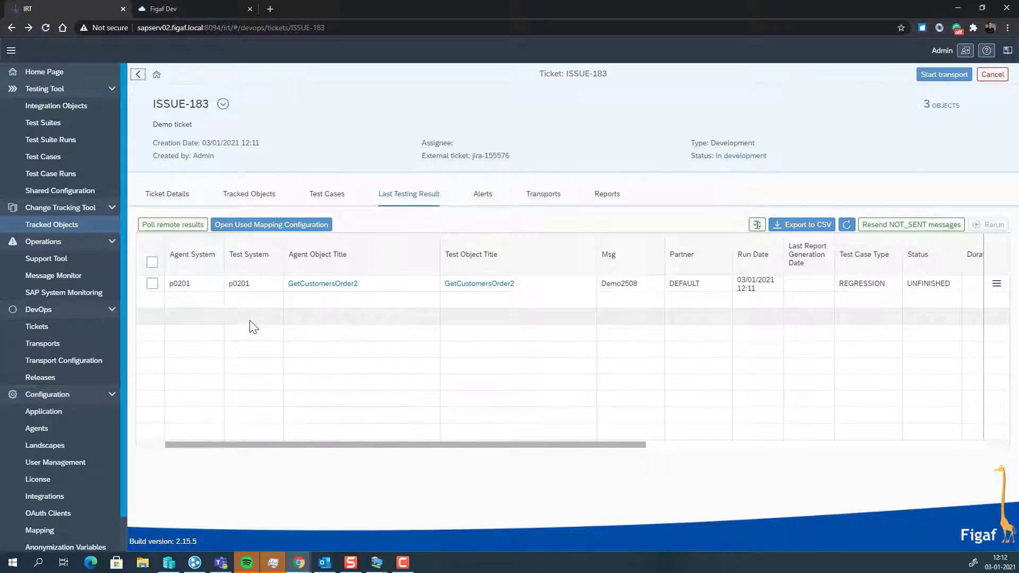
mouse_move(887, 98)
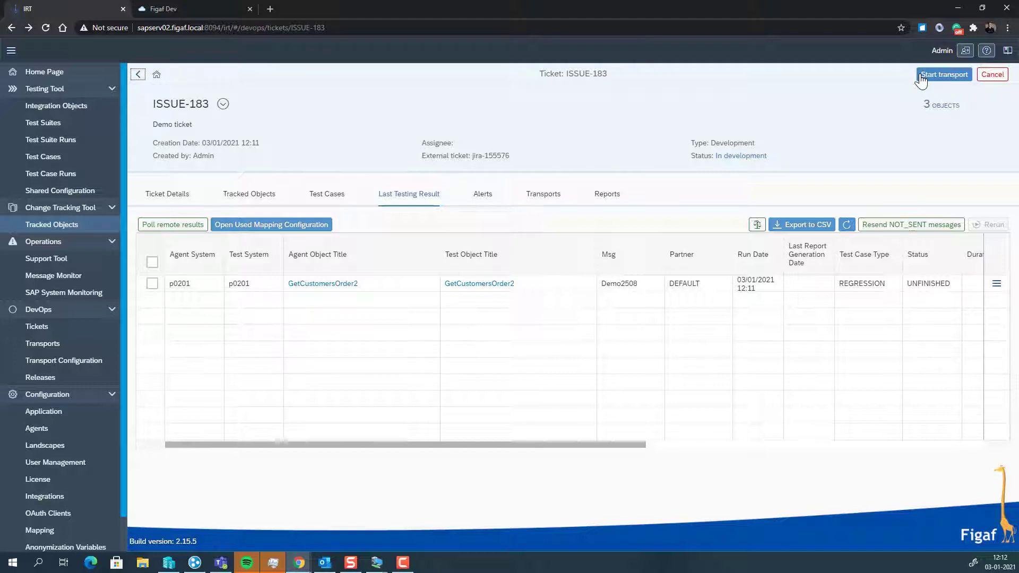
left_click(944, 74)
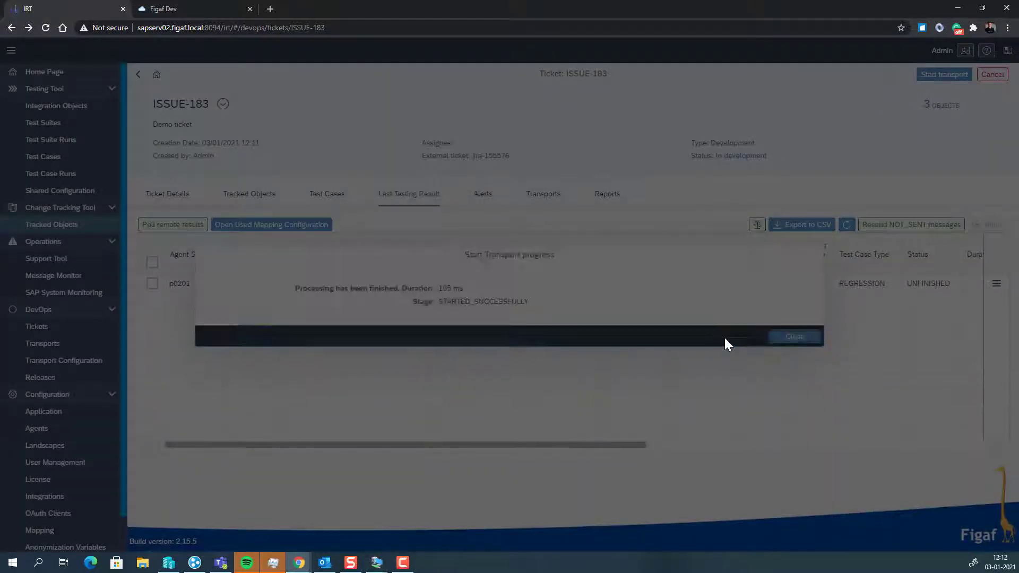
left_click(794, 337)
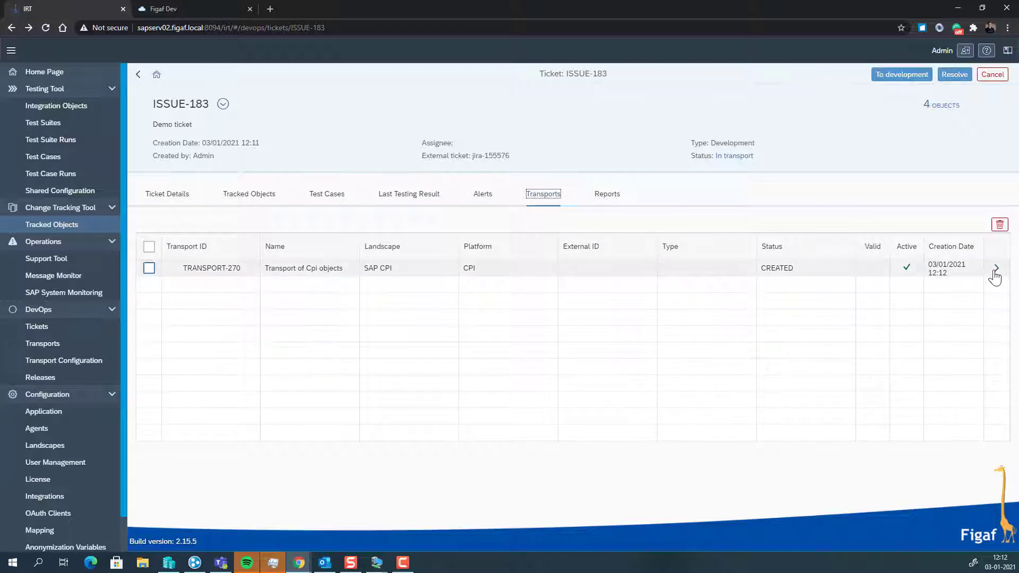
left_click(995, 268)
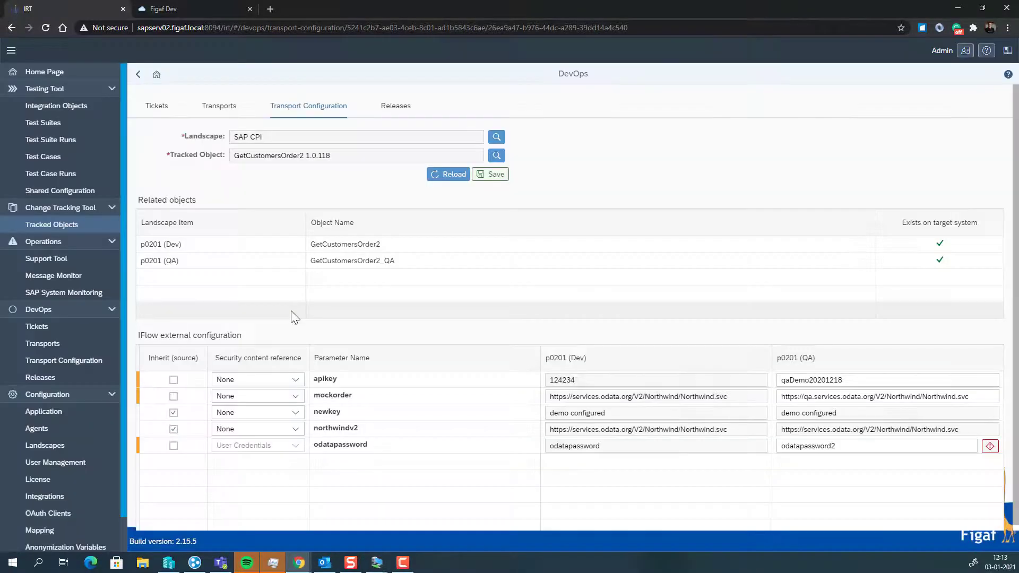
double_click(813, 380)
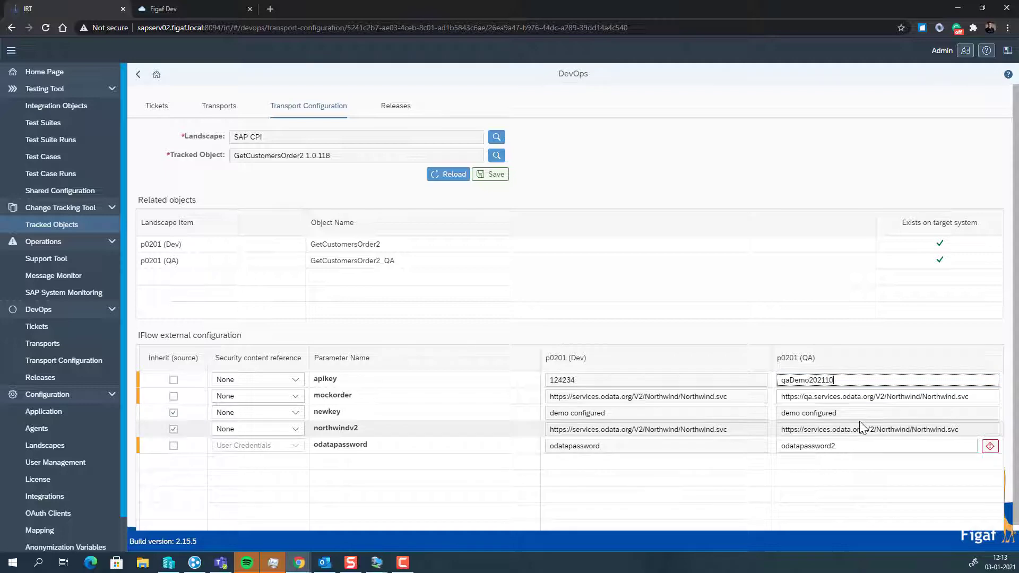
type("03")
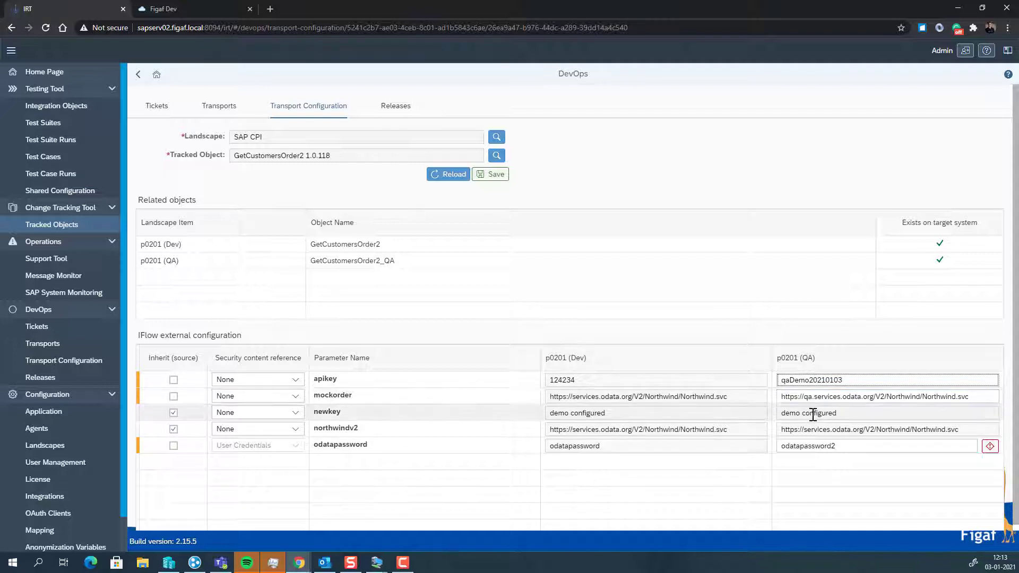
left_click(886, 379)
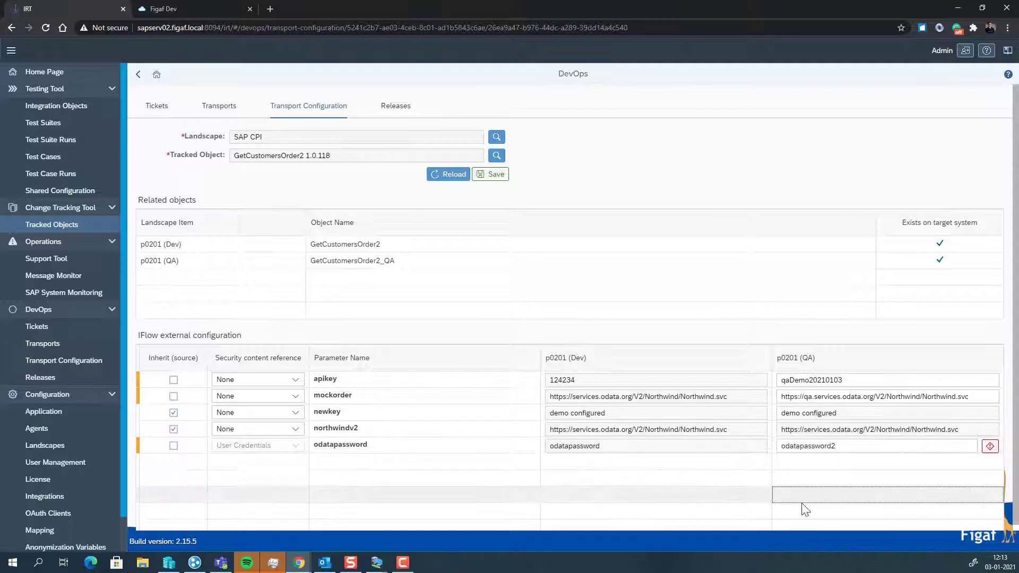
left_click(491, 174)
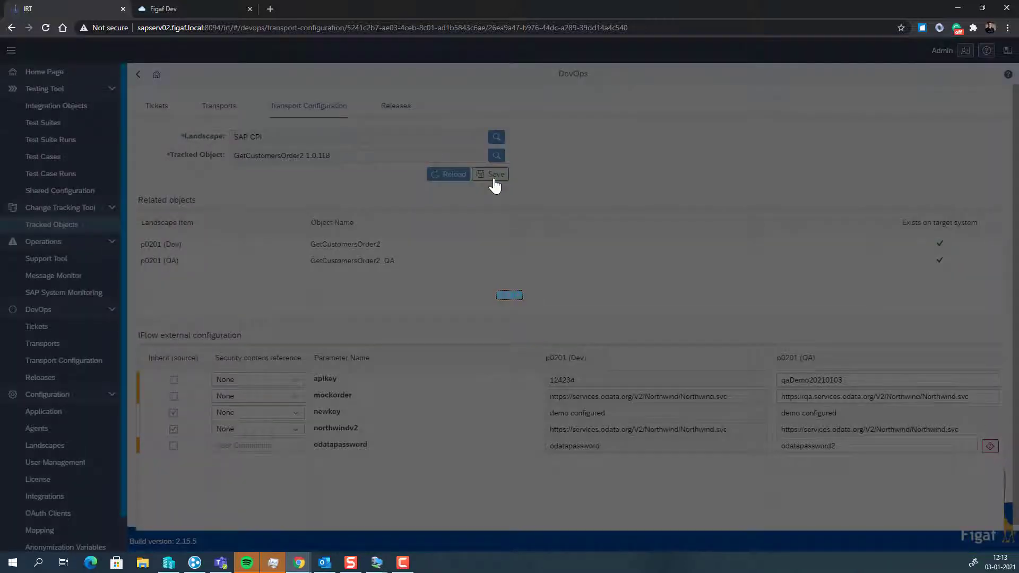
mouse_move(397, 221)
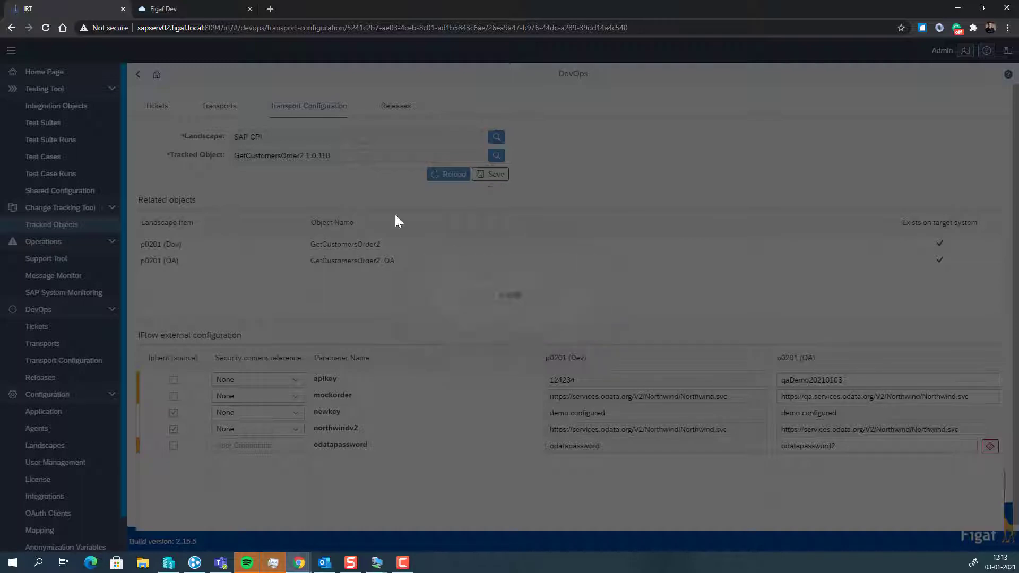
- Send TRANSPORT-270 for approval
left_click(139, 75)
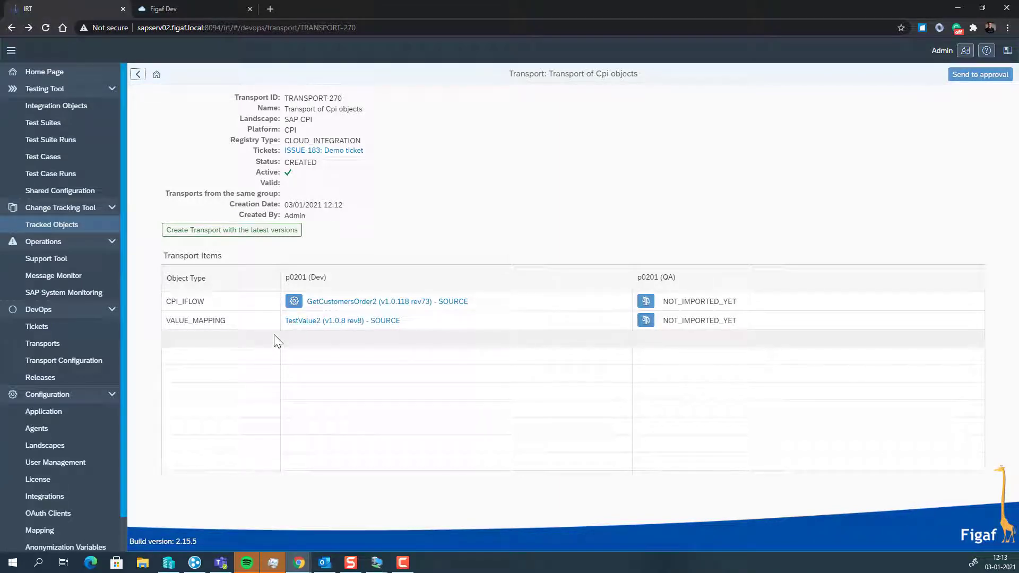
left_click(981, 74)
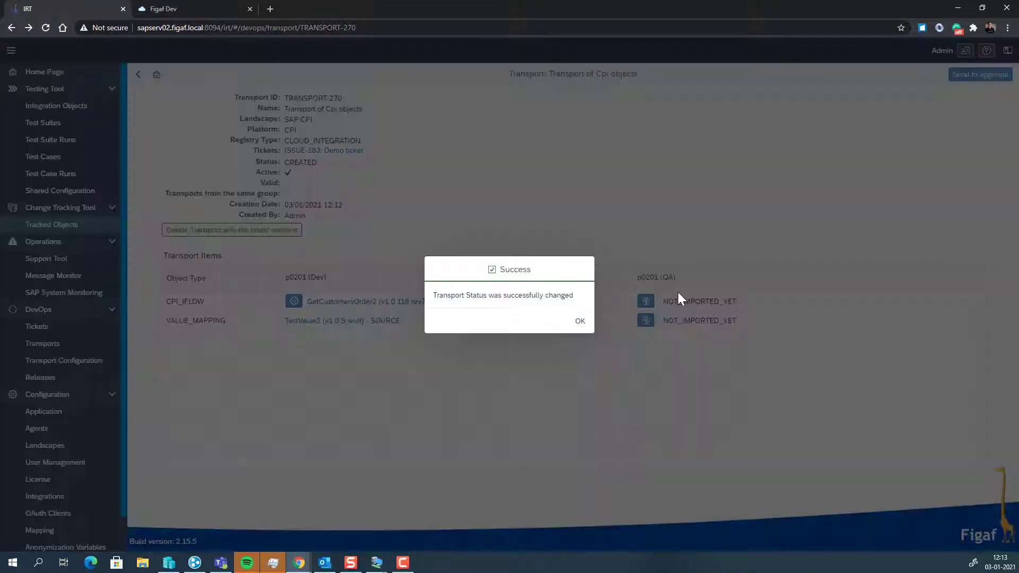
left_click(579, 320)
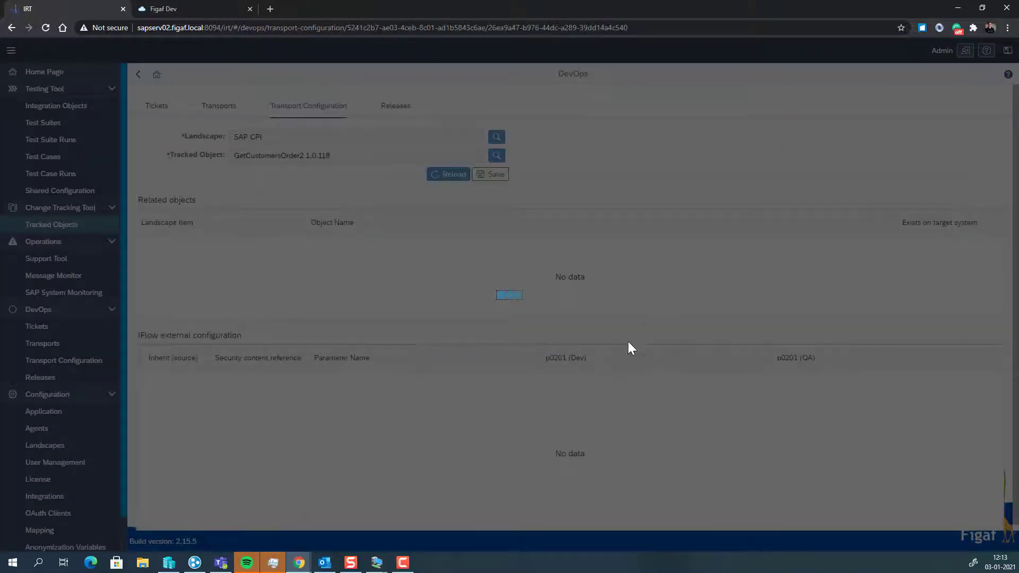
left_click(448, 174)
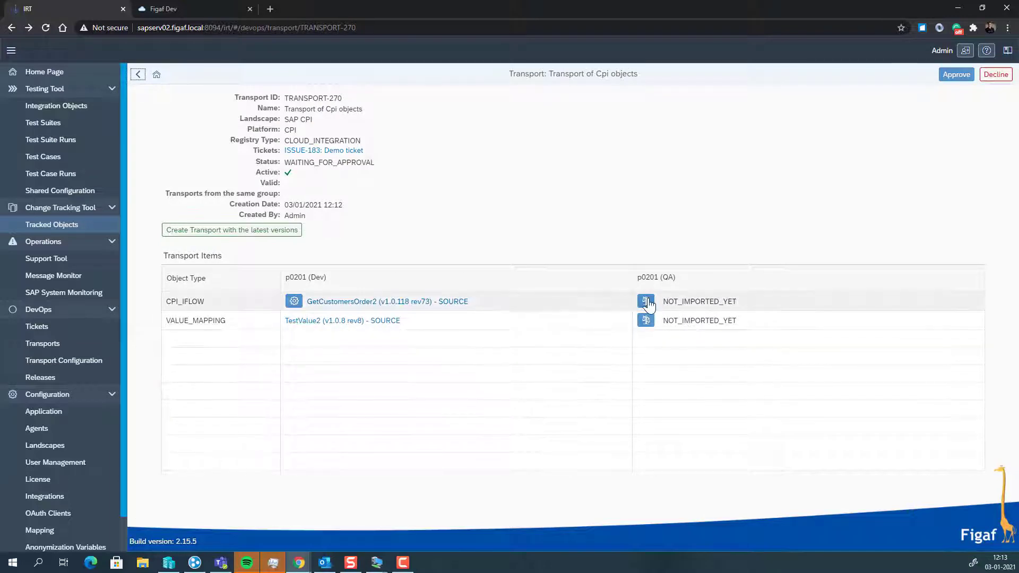
left_click(645, 301)
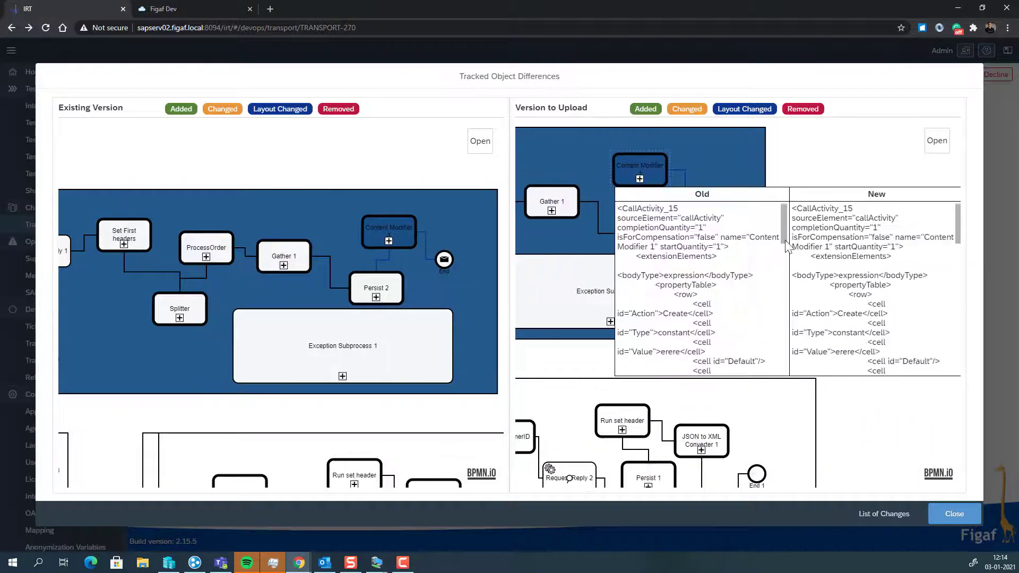
scroll("down", 3)
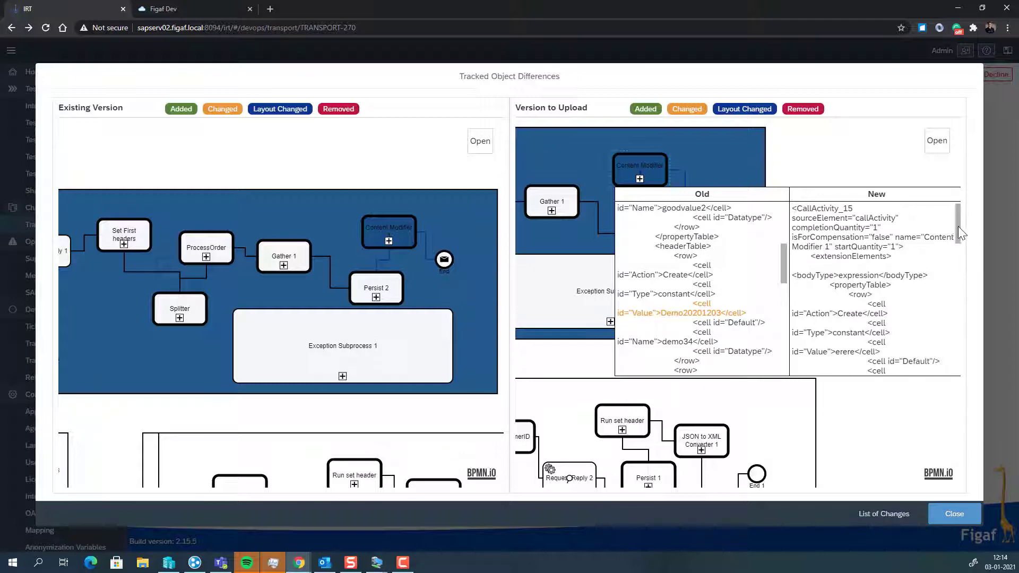
scroll("down", 3)
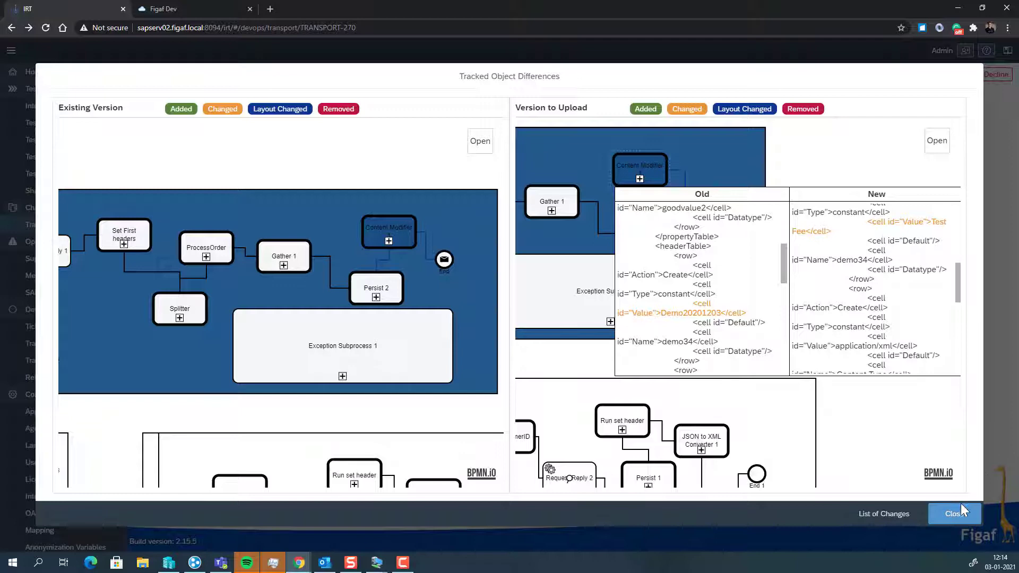
left_click(955, 513)
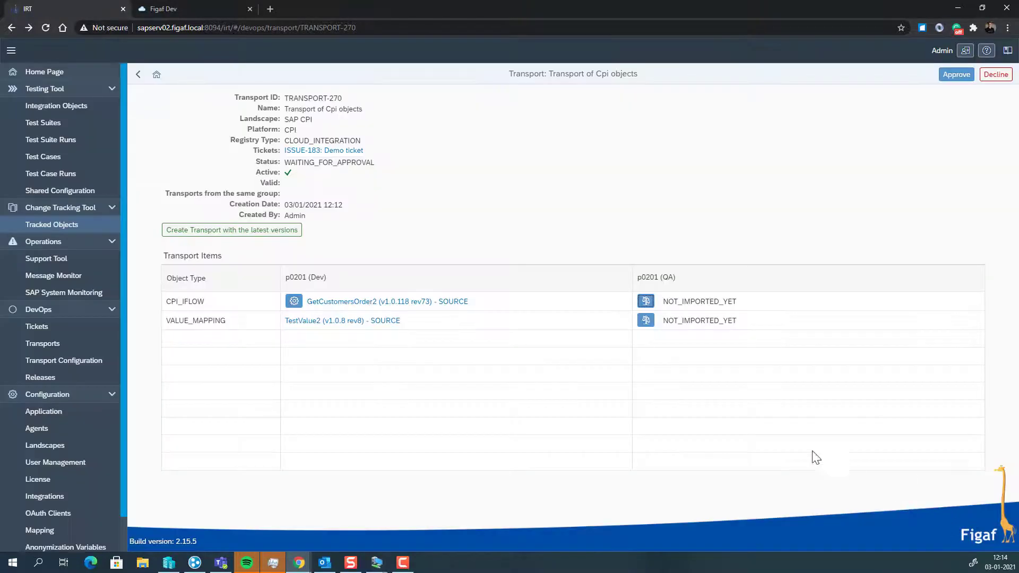
mouse_move(663, 315)
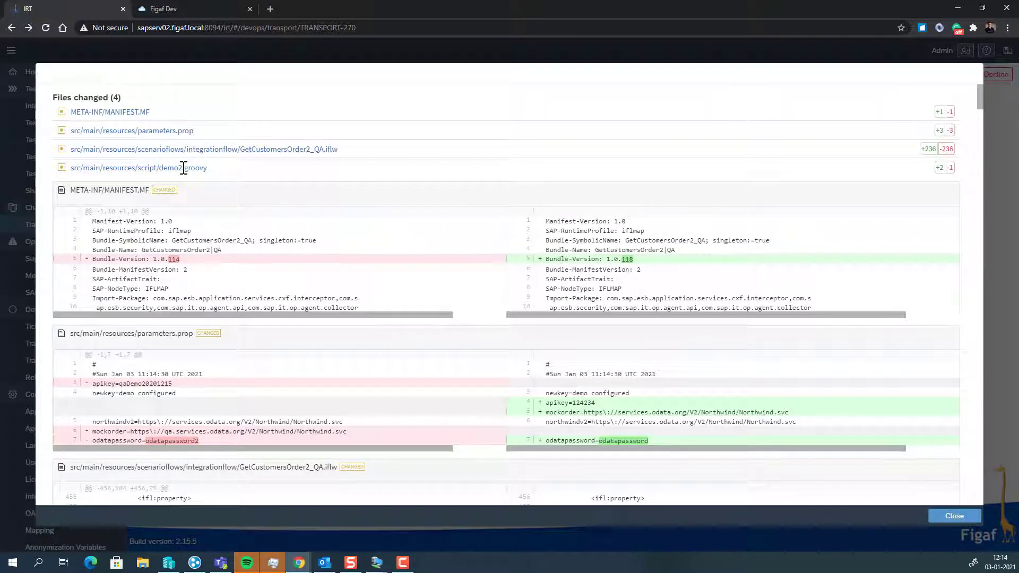
- Review the GetCustomersOrder2 file diff, including demo2.groovy's added line, and close it
scroll("down", 3)
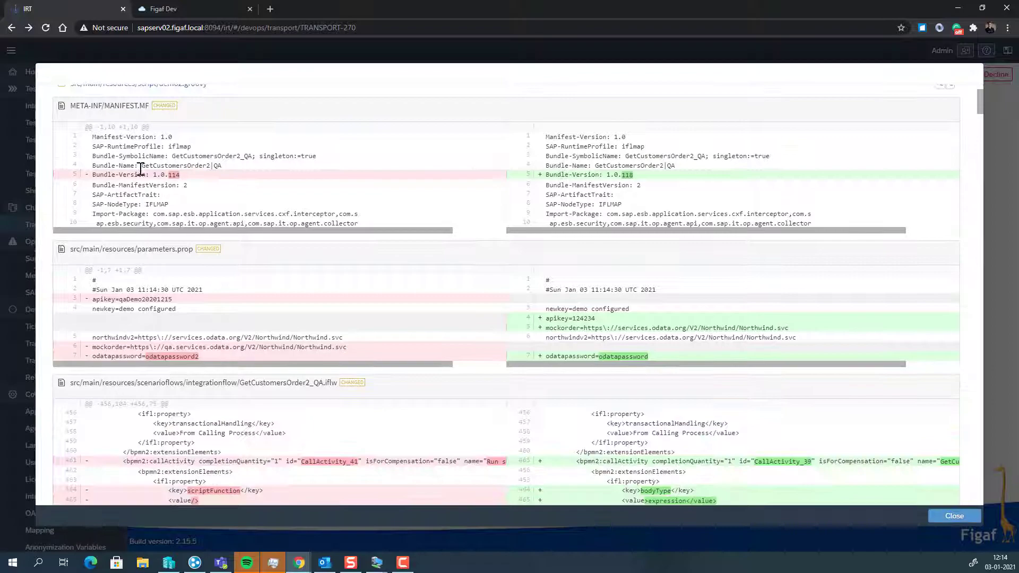
scroll("down", 3)
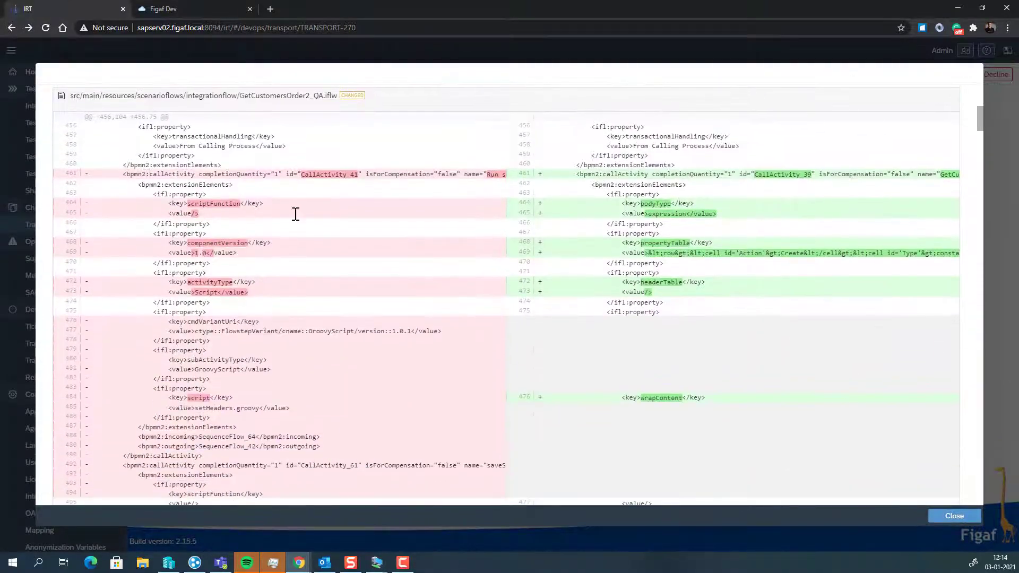
scroll("down", 3)
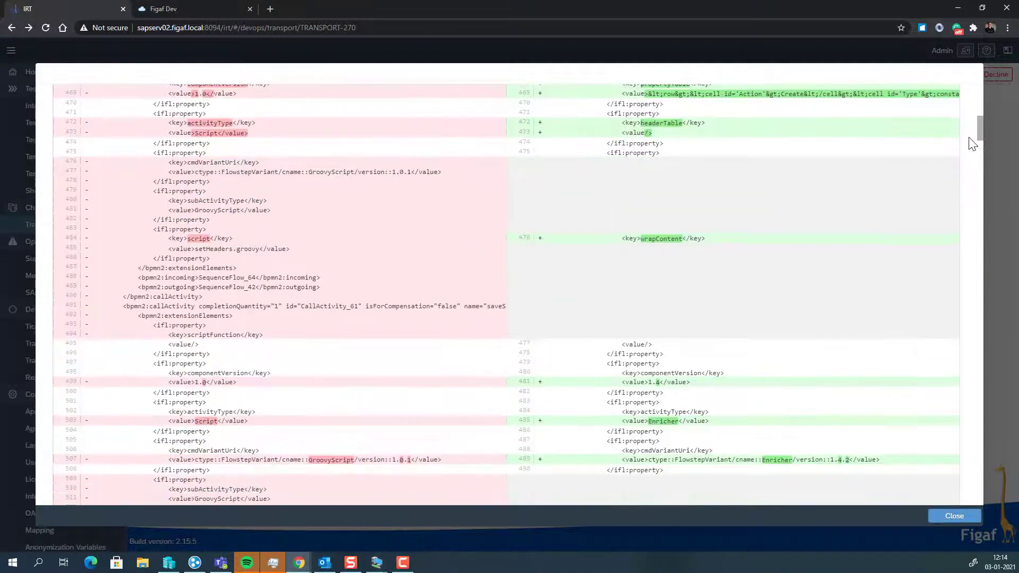
scroll("up", 3)
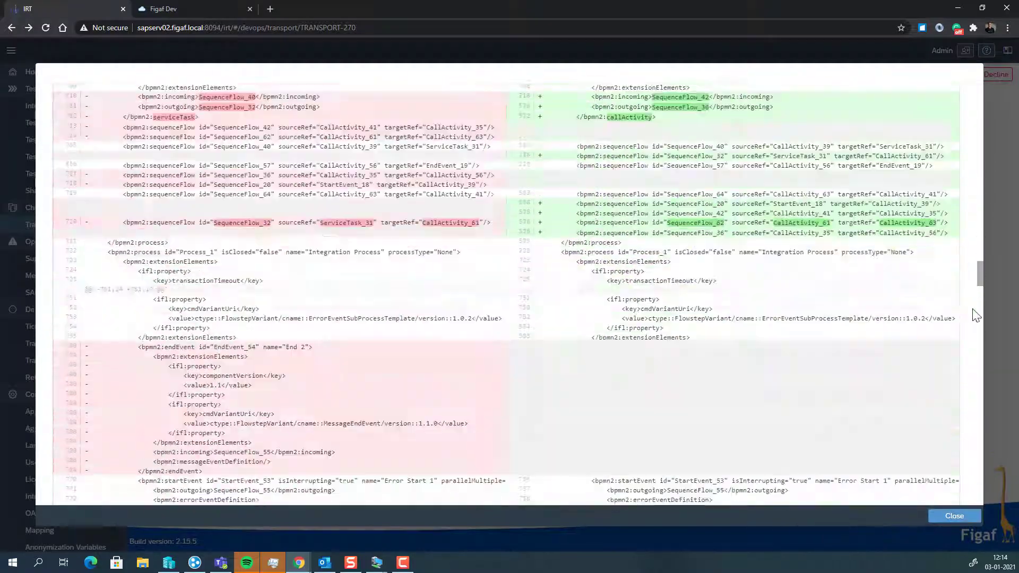
scroll("down", 3)
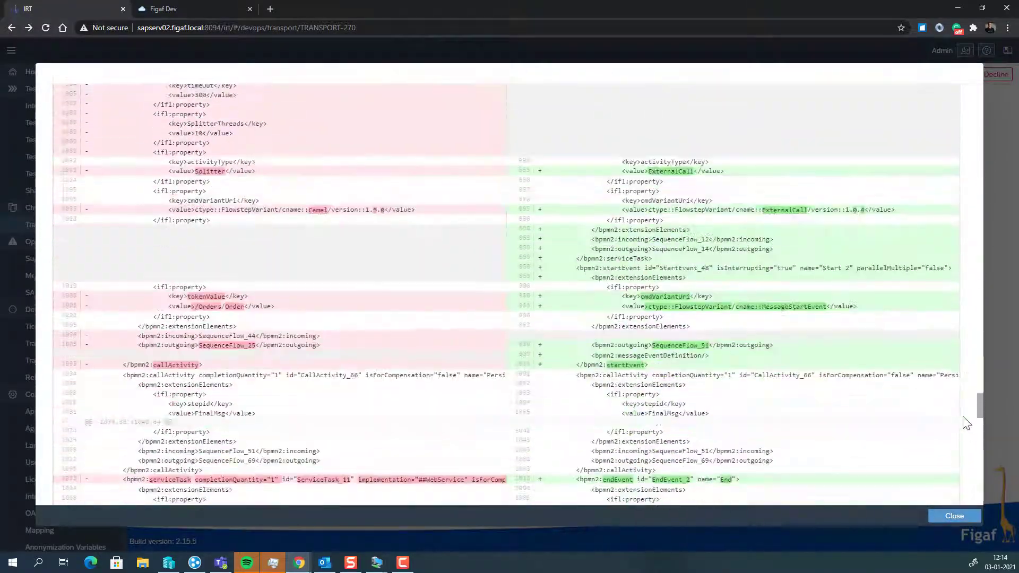
scroll("down", 3)
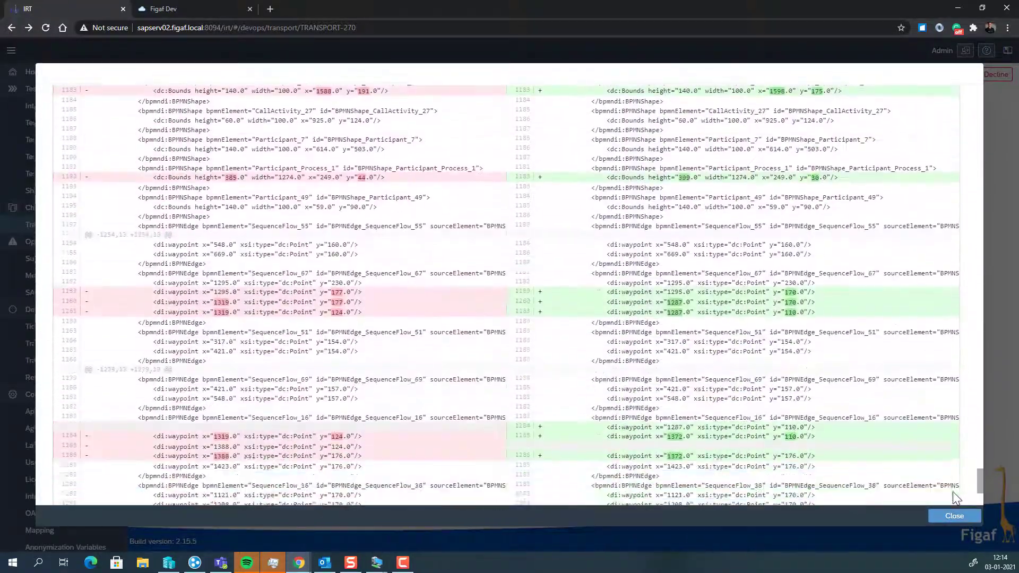
right_click(790, 351)
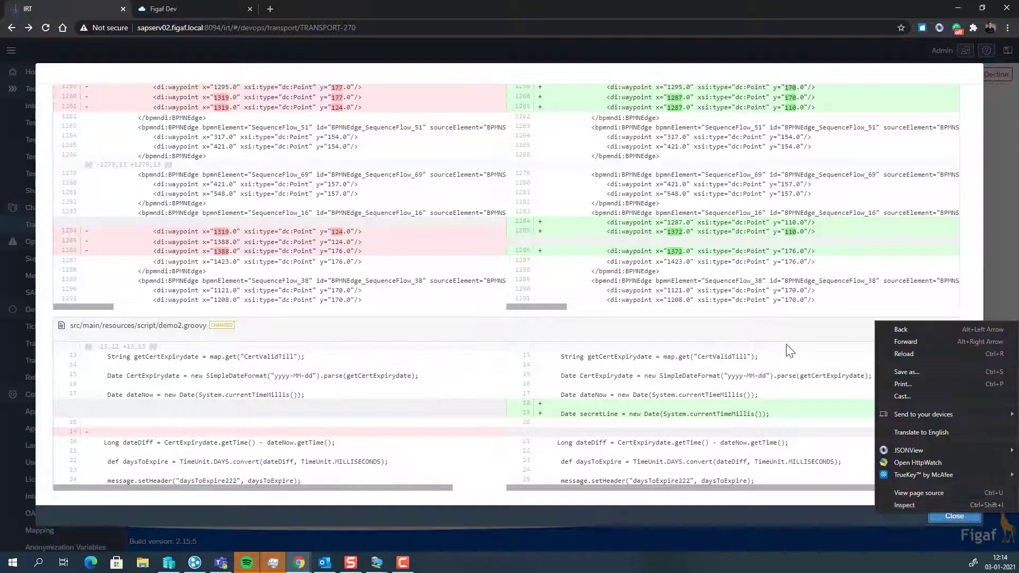
left_click(565, 433)
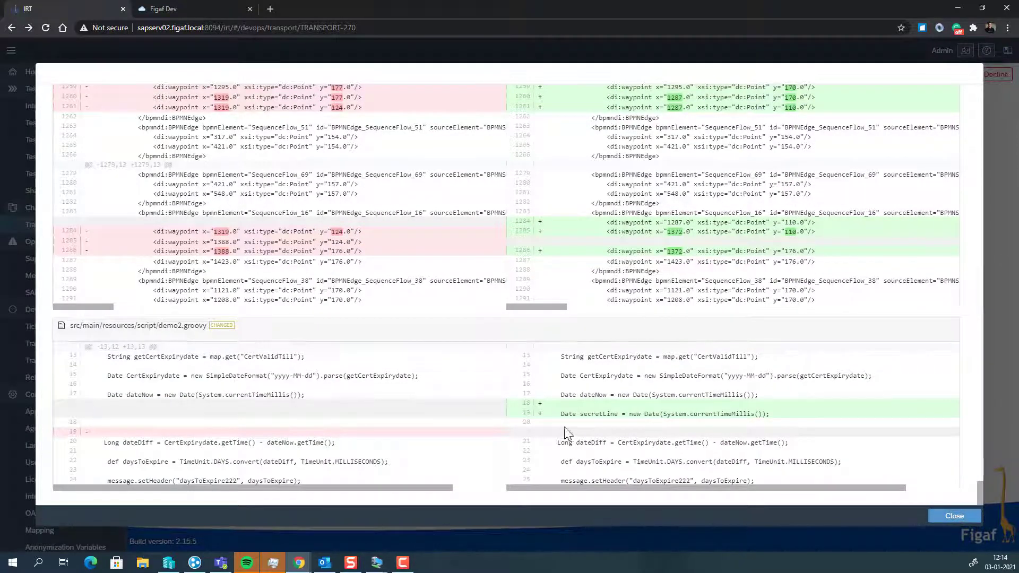
mouse_move(590, 423)
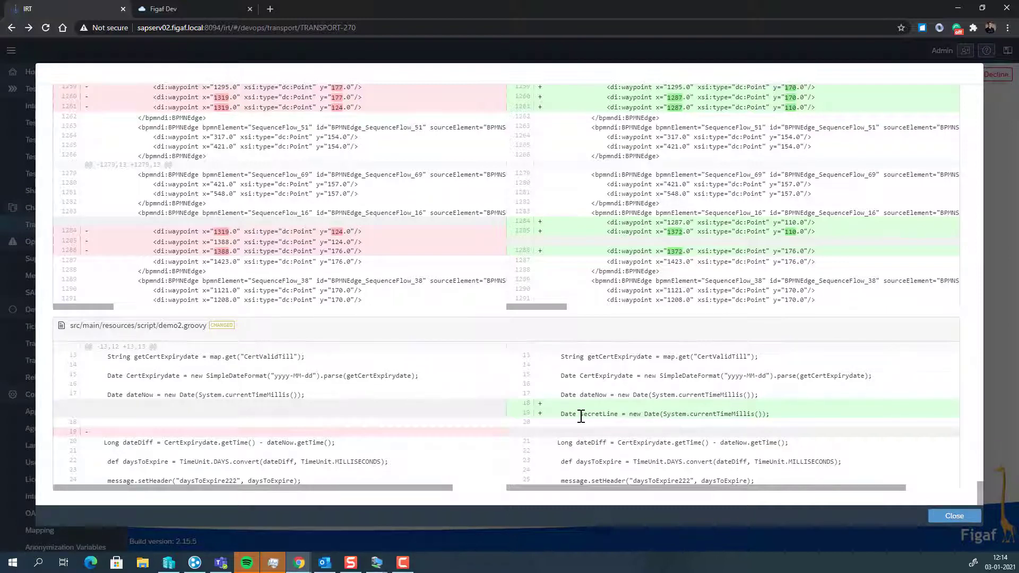
mouse_move(953, 516)
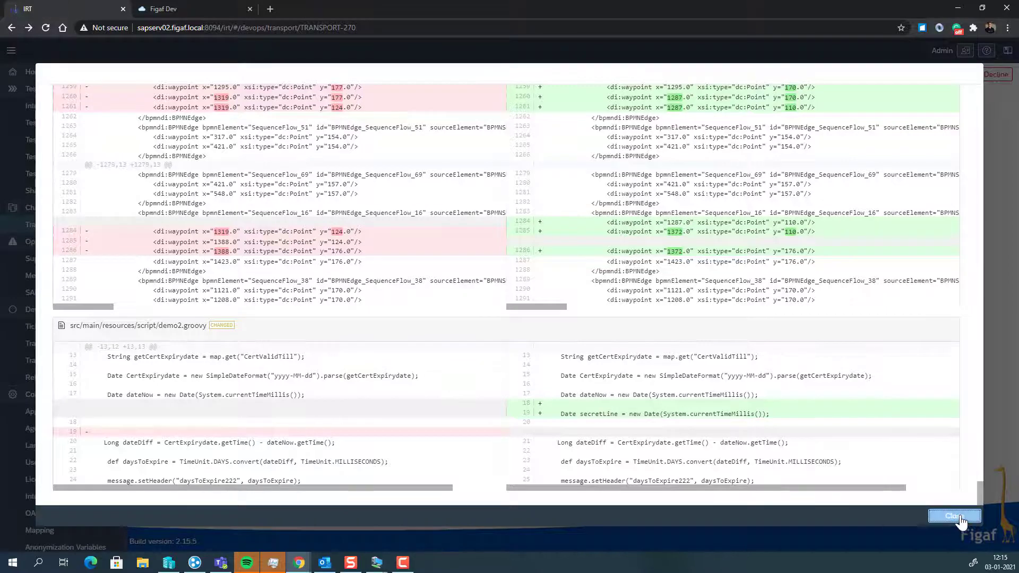
left_click(954, 516)
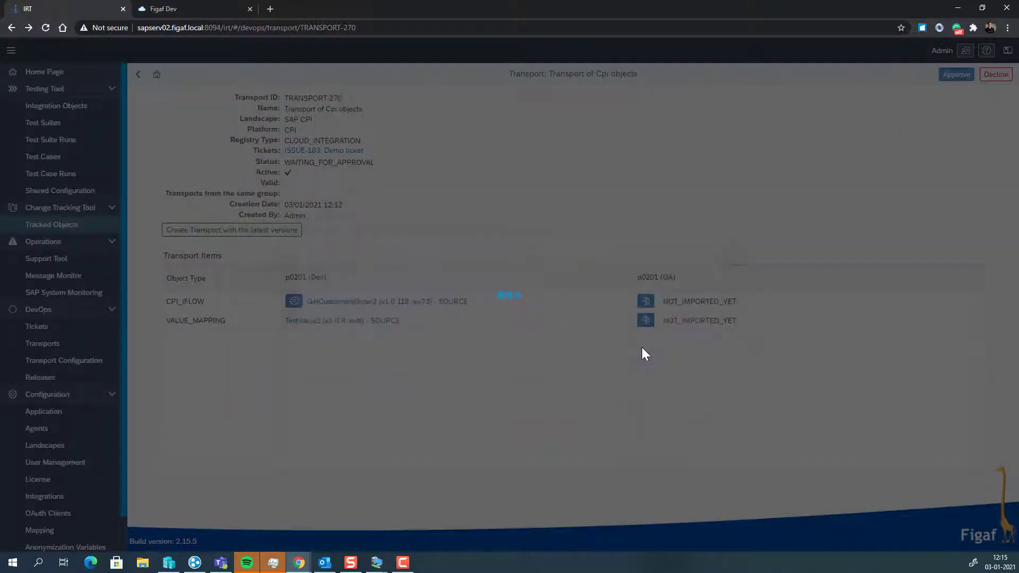
- Approve TRANSPORT-270 and import both its items into QA
left_click(955, 75)
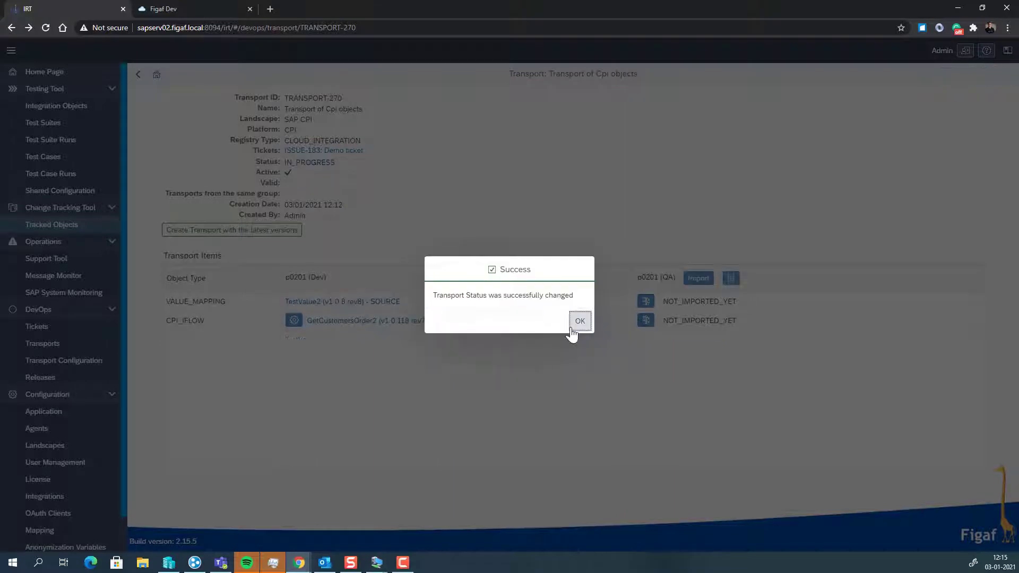
left_click(580, 321)
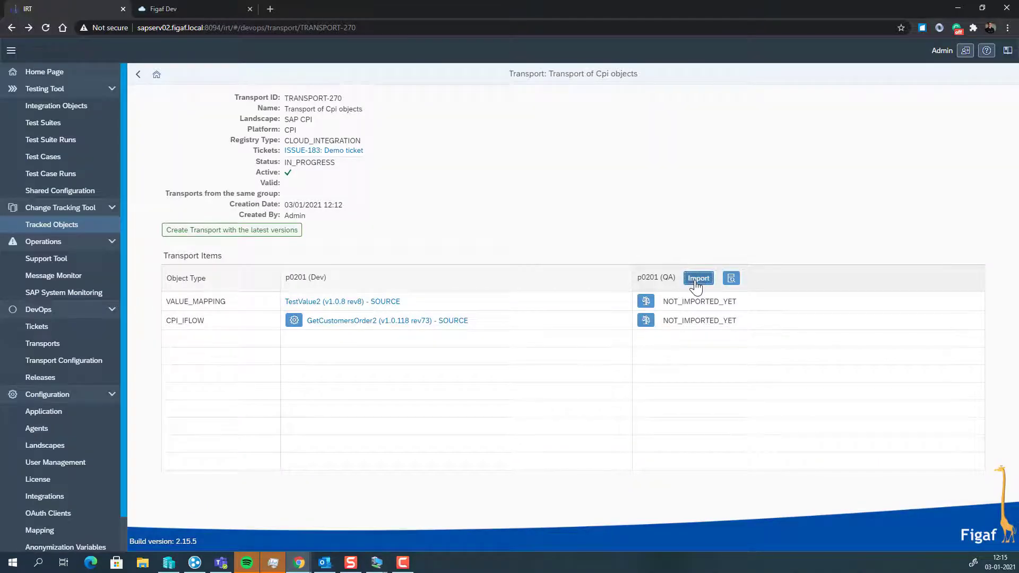
left_click(698, 278)
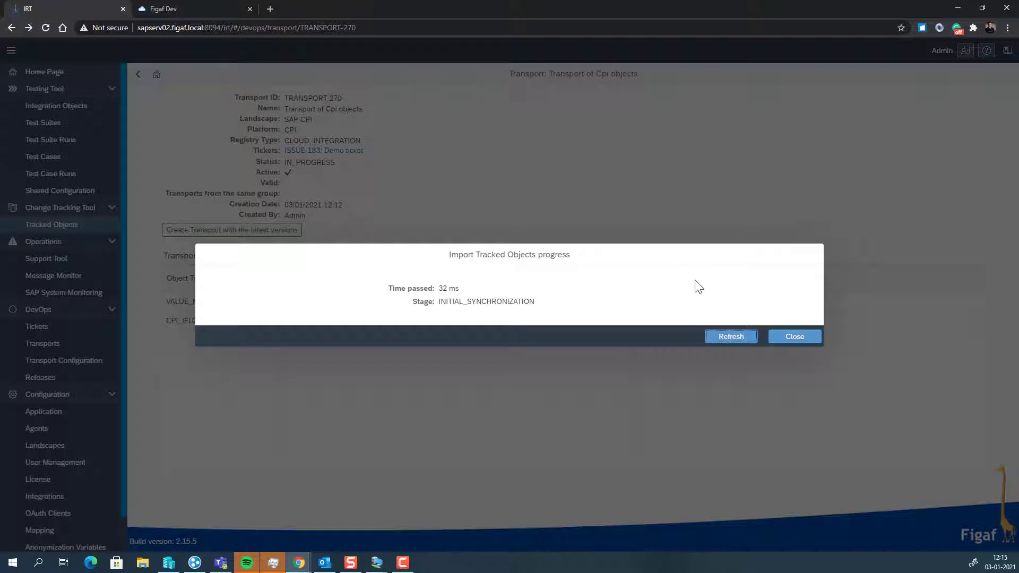
left_click(731, 336)
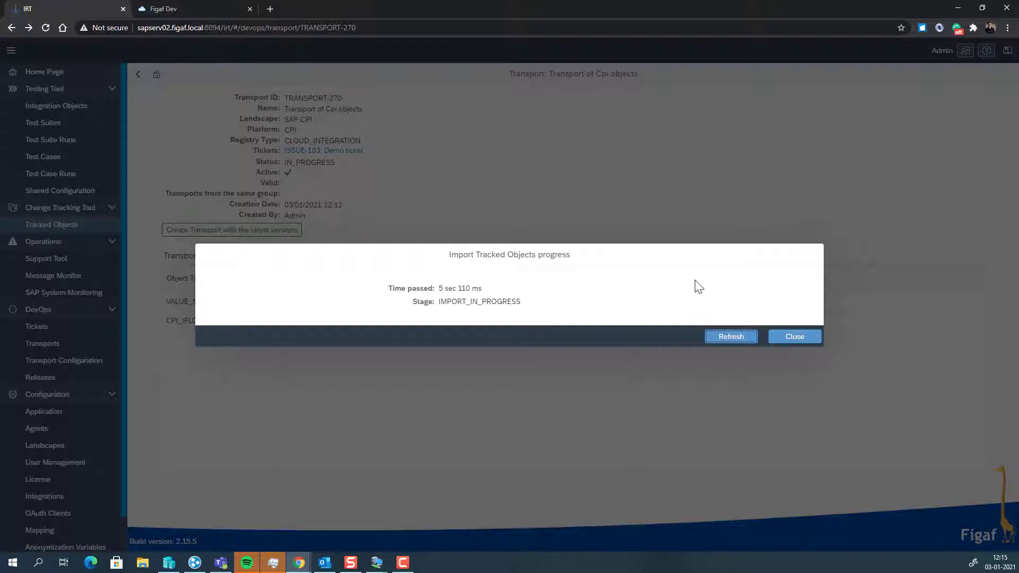
left_click(794, 336)
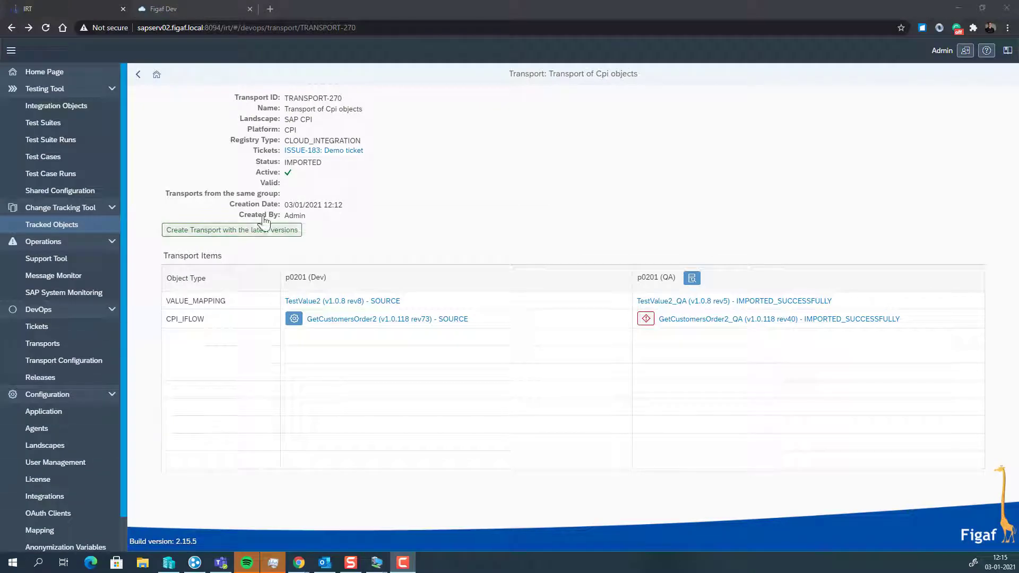
left_click(324, 150)
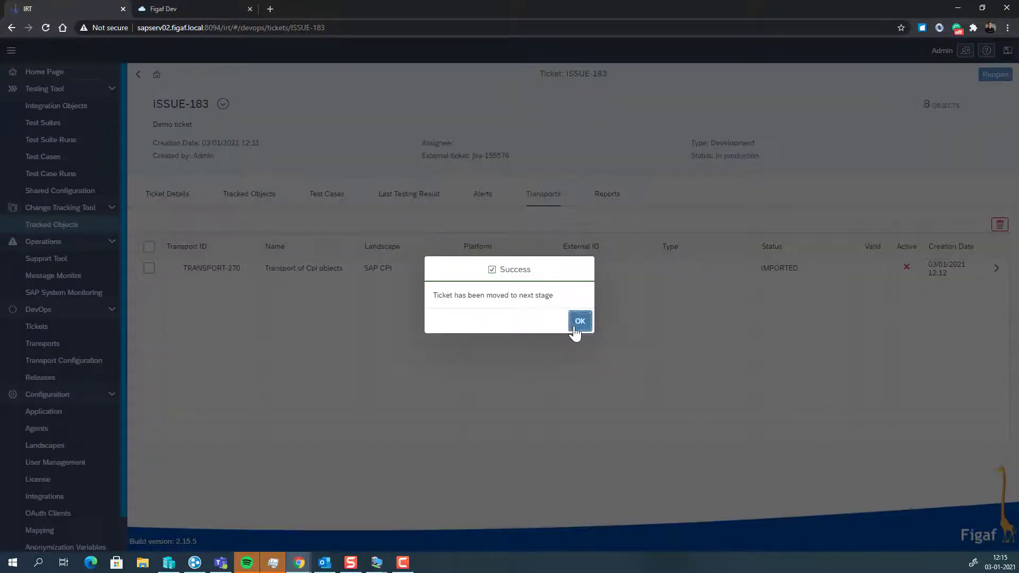
- Generate a ticket report for ISSUE-183 and open it
left_click(579, 321)
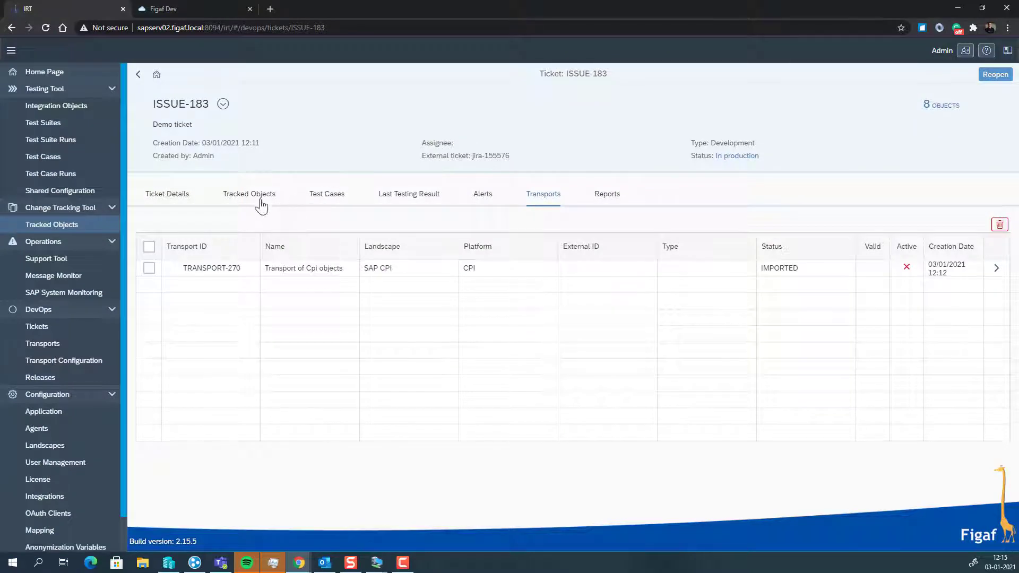
left_click(606, 194)
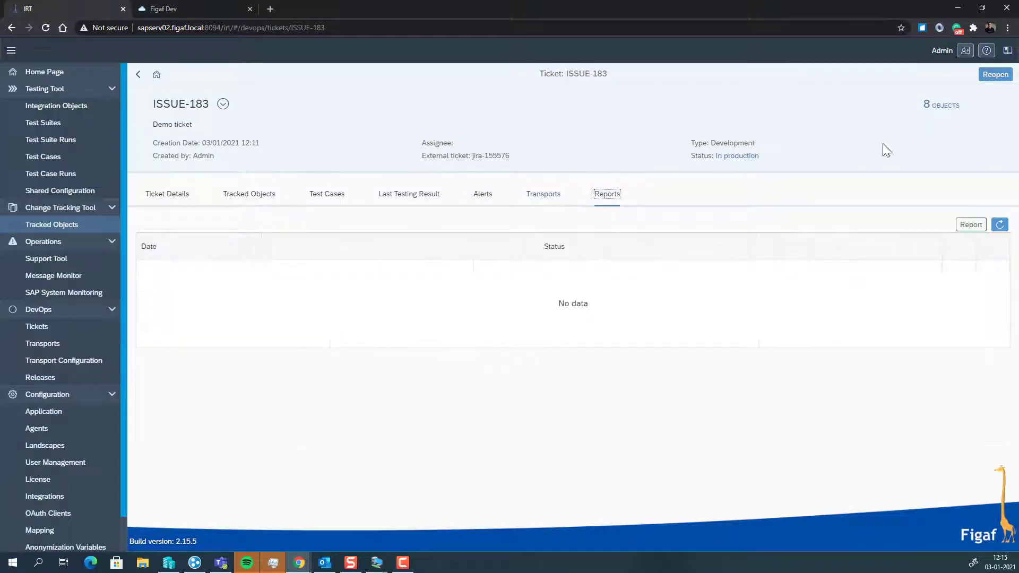
left_click(971, 224)
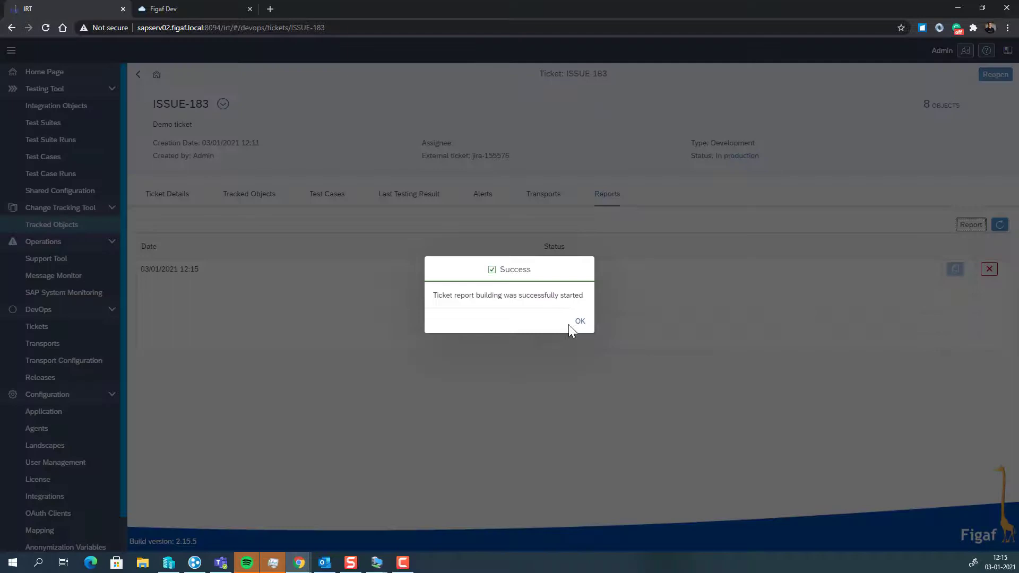
left_click(580, 321)
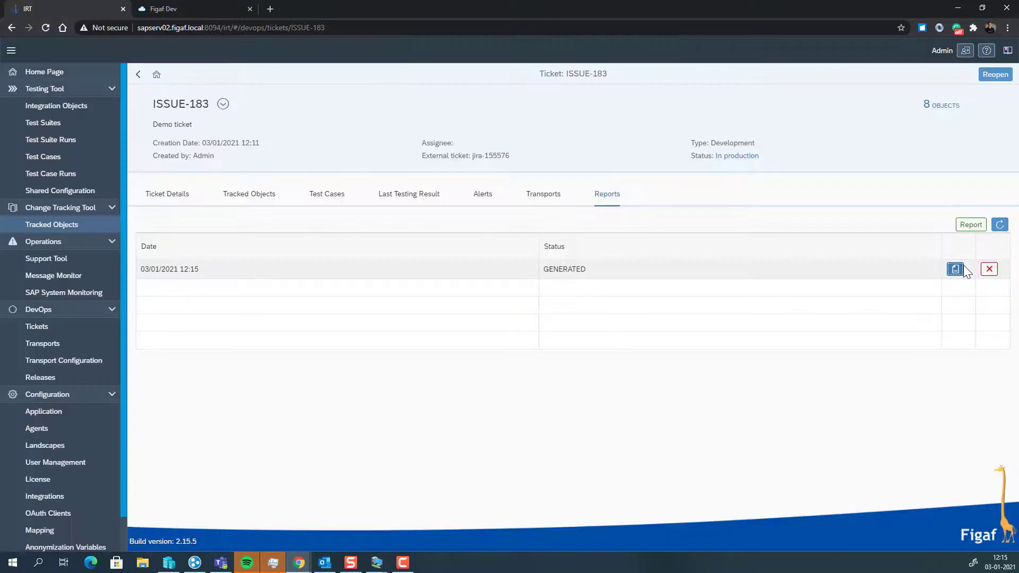
left_click(955, 268)
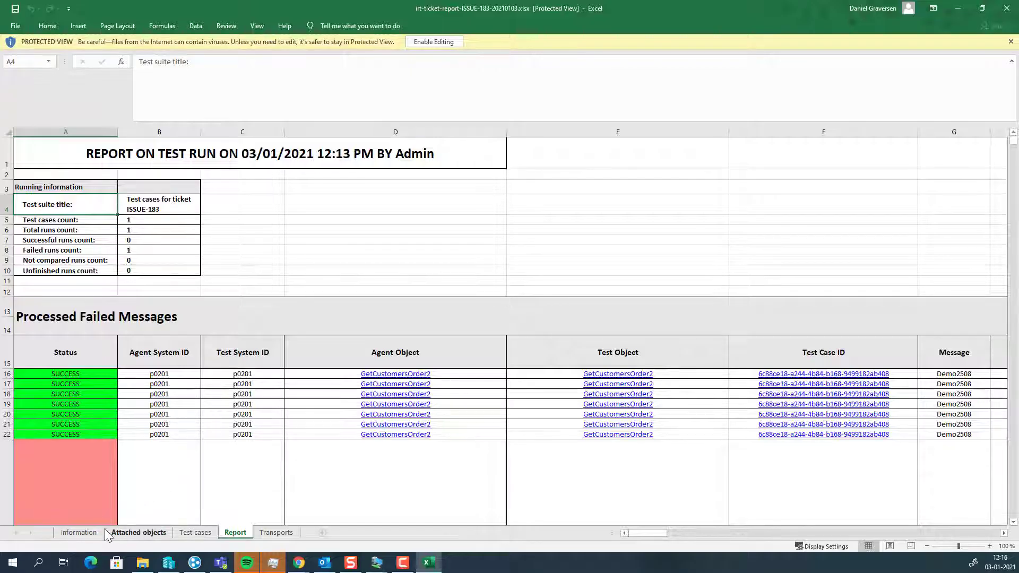
- Browse the Information, Attached objects, Test cases, Report and Transports sheets of the workbook
left_click(78, 532)
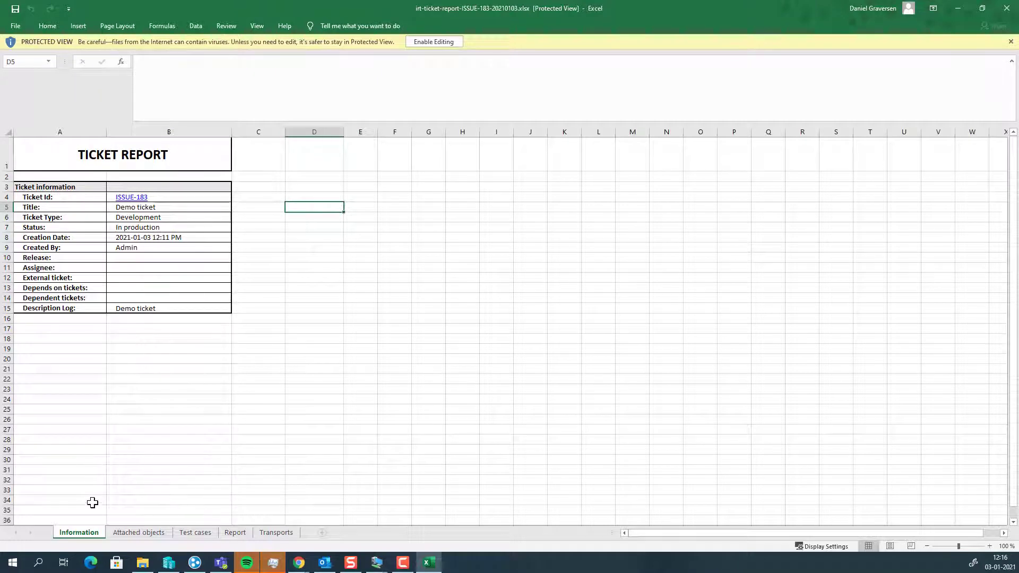
left_click(138, 533)
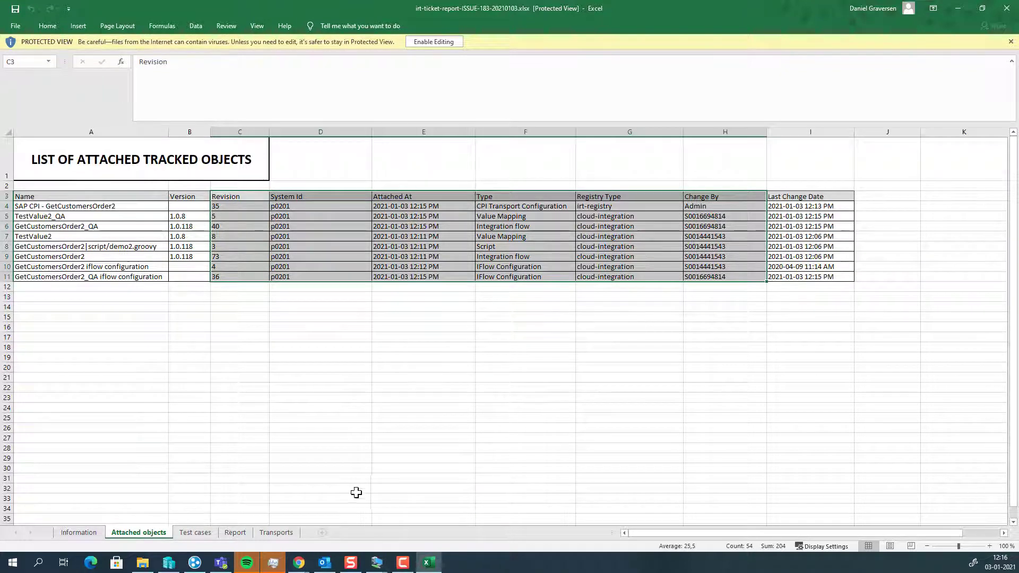
left_click(195, 533)
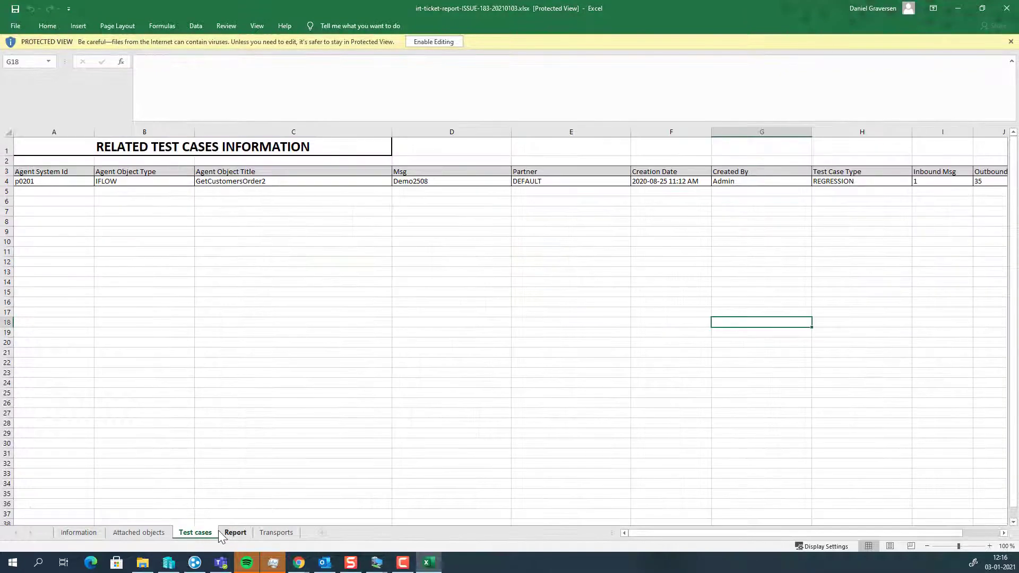
left_click(234, 533)
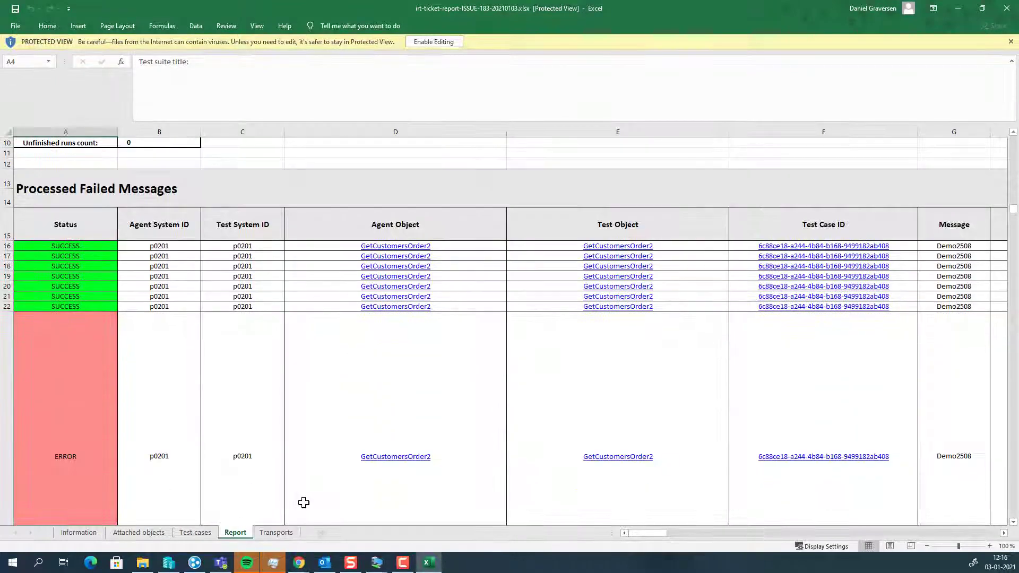
scroll("down", 3)
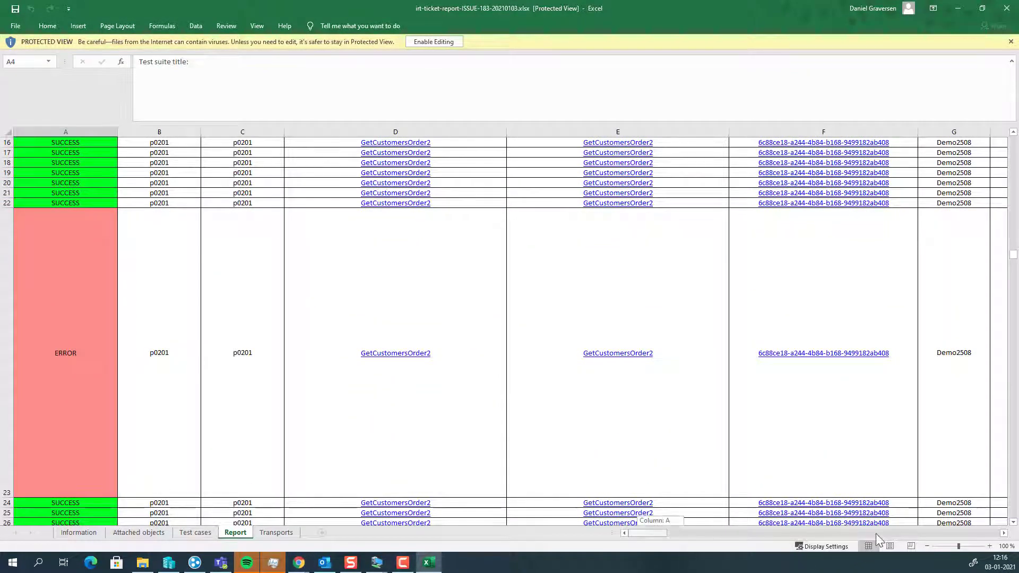
scroll("right", 3)
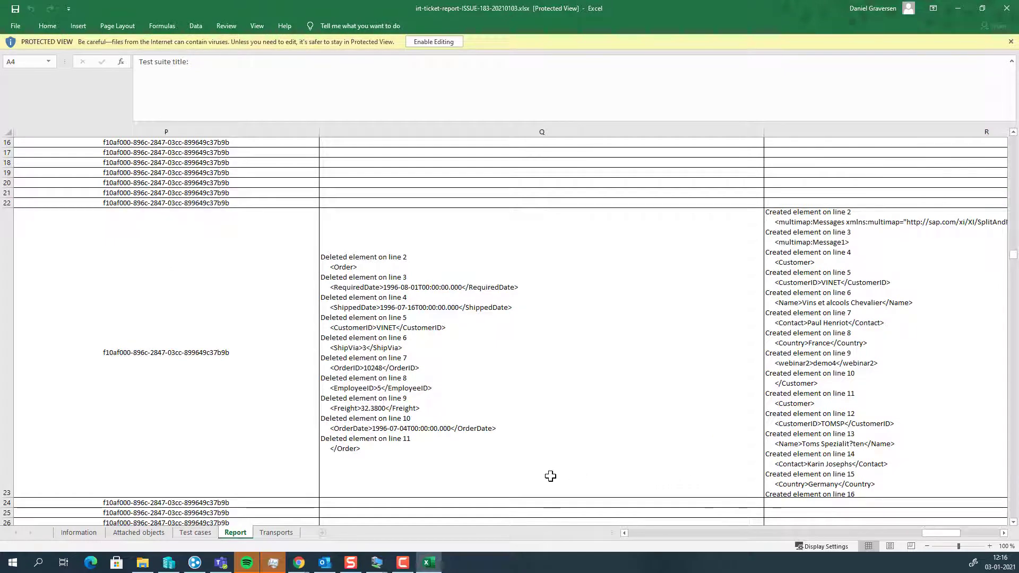
scroll("up", 3)
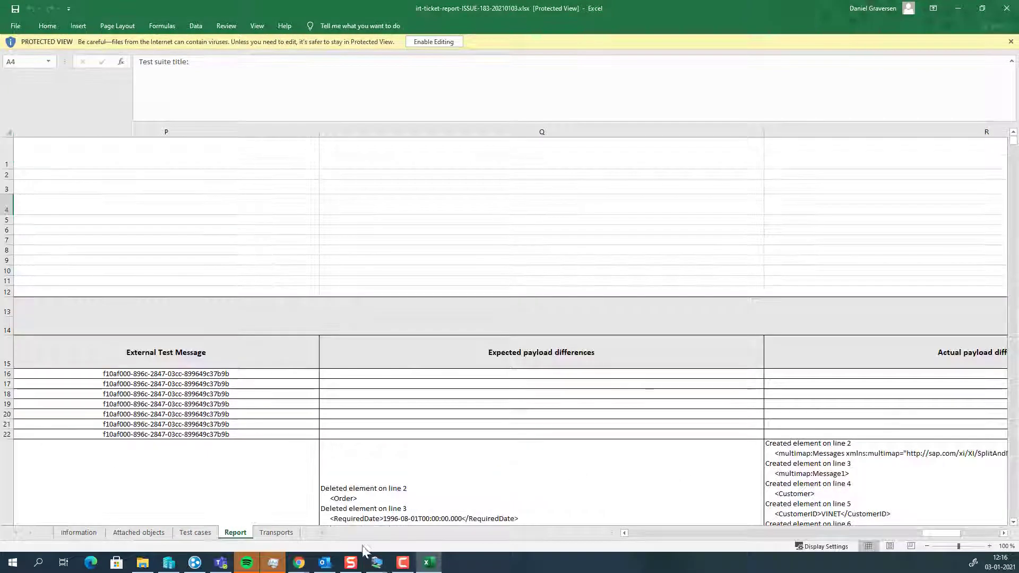
left_click(276, 533)
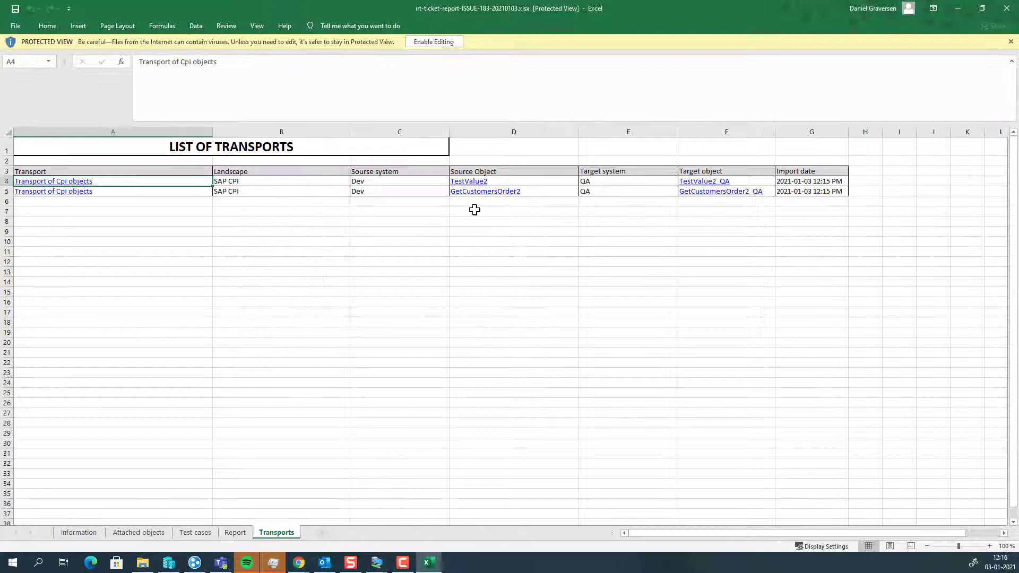